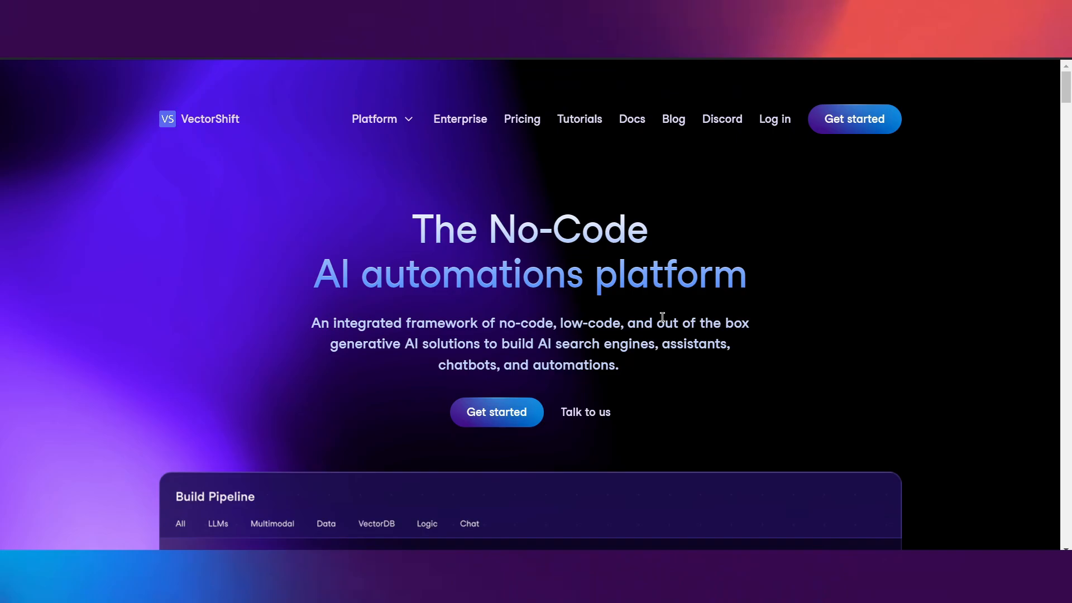
Skim the top of the VectorShift homepage and mute the promo video
{"action": "scroll", "scroll_direction": "down", "scroll_amount": 3}
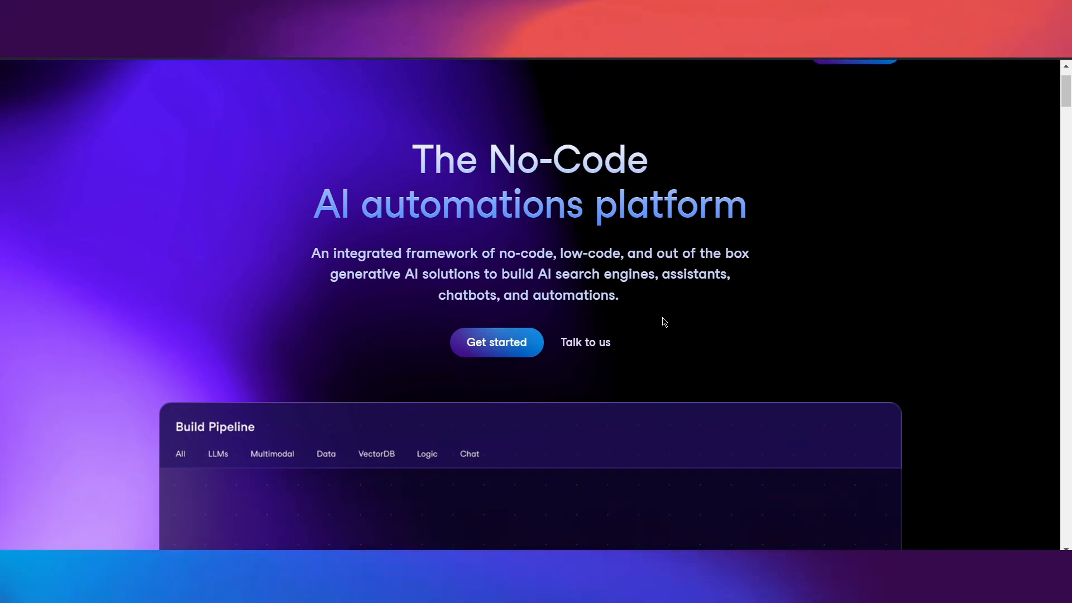
{"action": "scroll", "scroll_direction": "down", "scroll_amount": 3}
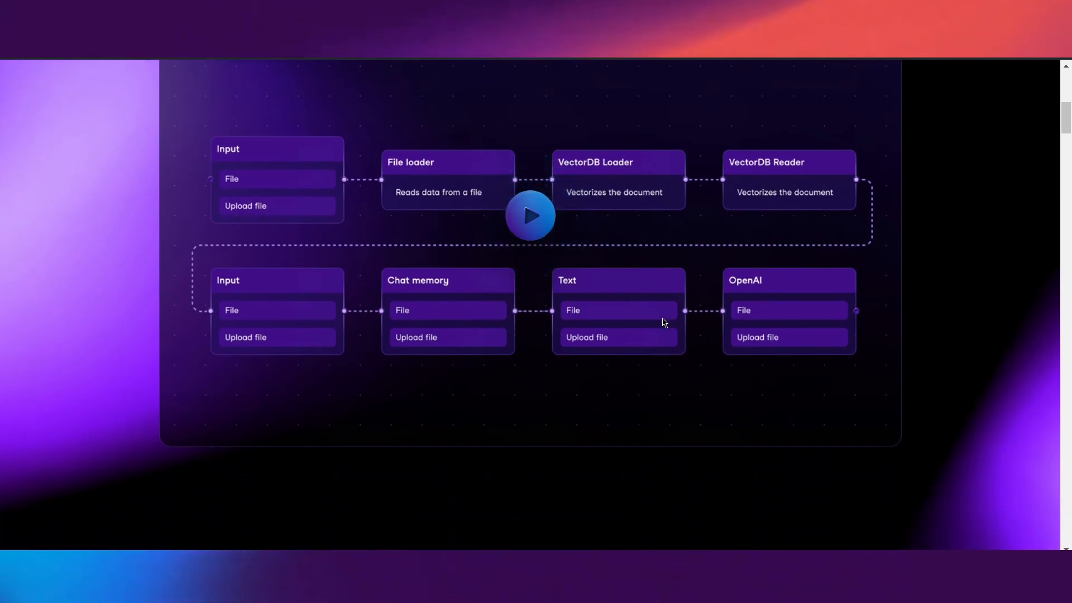
{"action": "scroll", "scroll_direction": "up", "scroll_amount": 3}
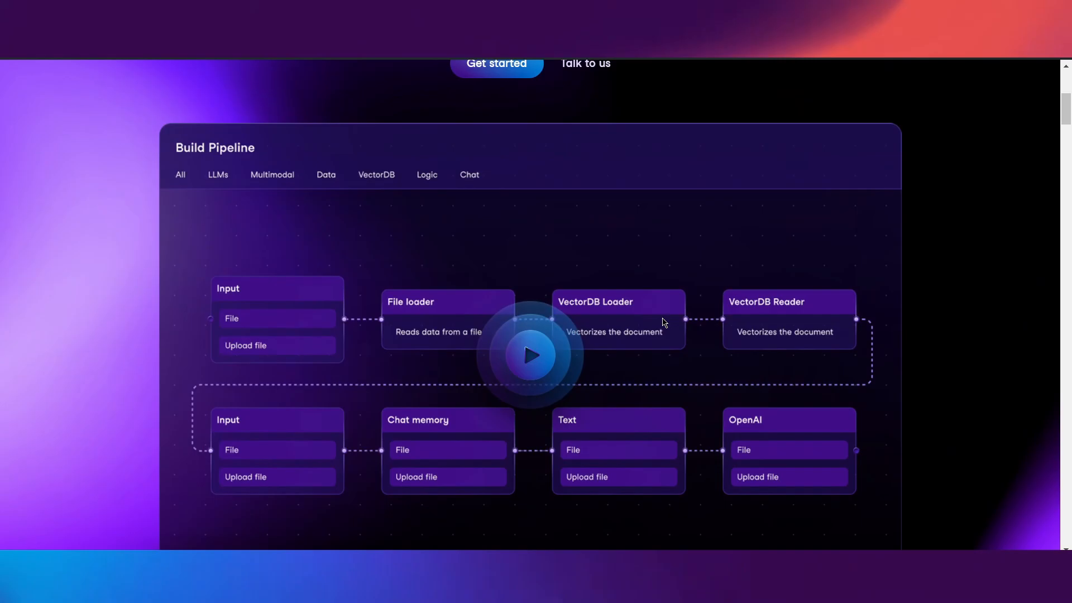
{"action": "scroll", "scroll_direction": "up", "scroll_amount": 3}
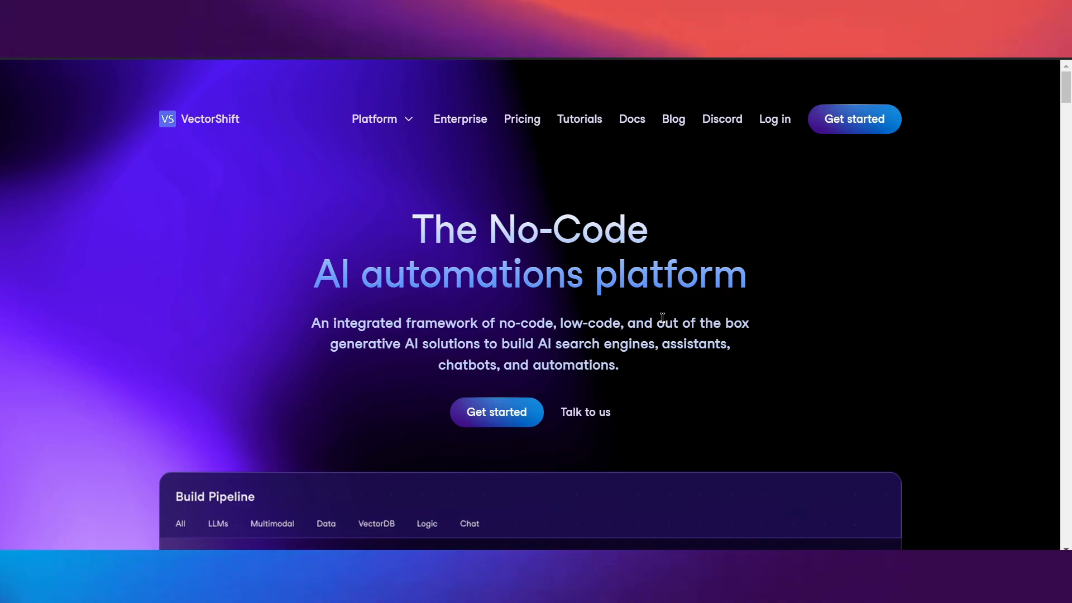
{"action": "mouse_move", "coordinate": [721, 119]}
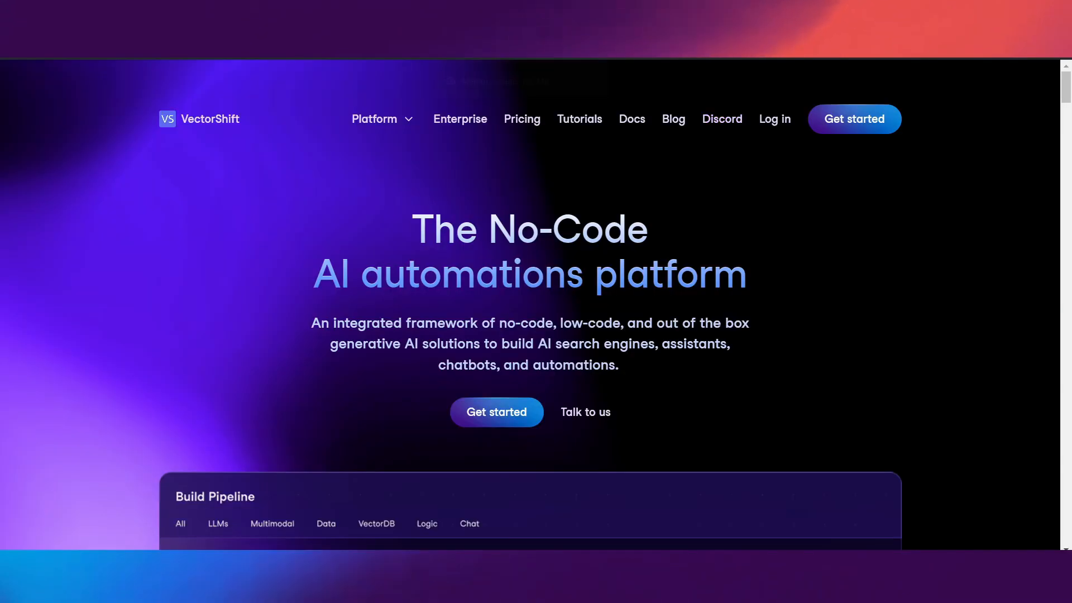
{"action": "scroll", "scroll_direction": "down", "scroll_amount": 3}
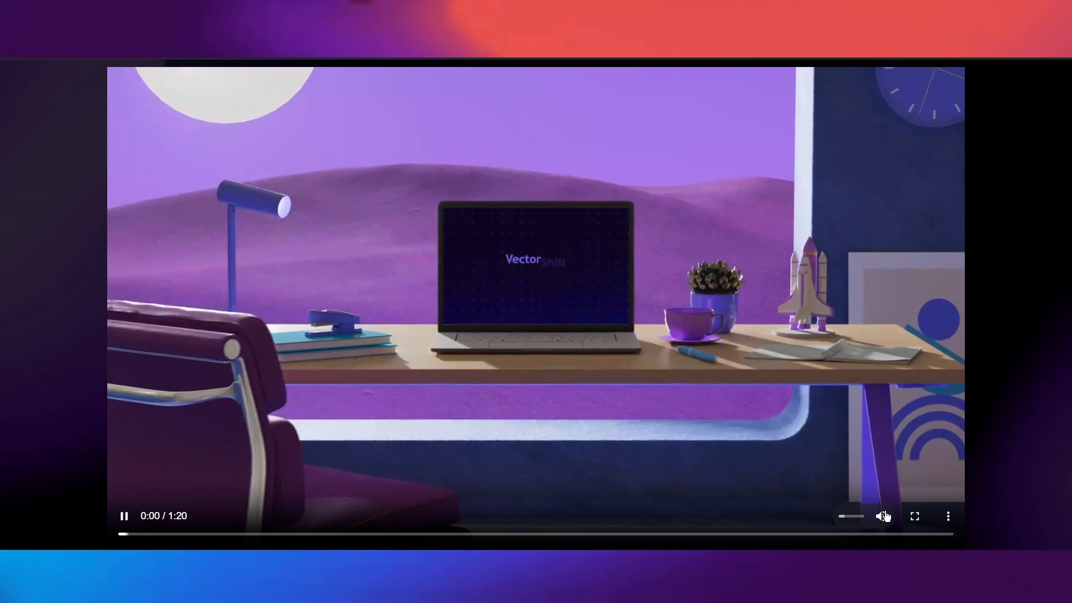
{"action": "left_click", "coordinate": [881, 515]}
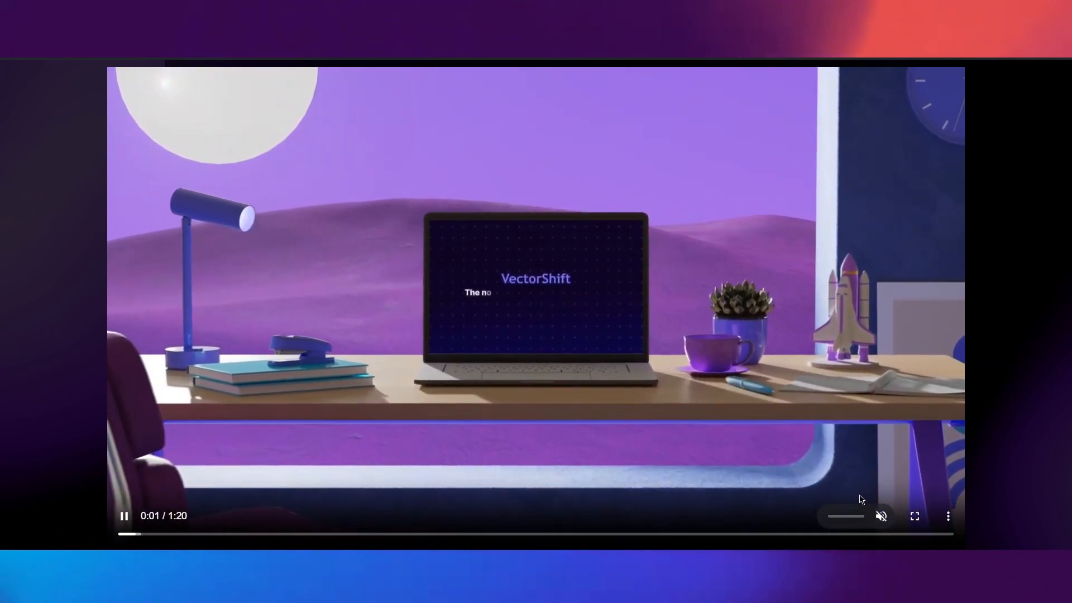
{"action": "mouse_move", "coordinate": [859, 470]}
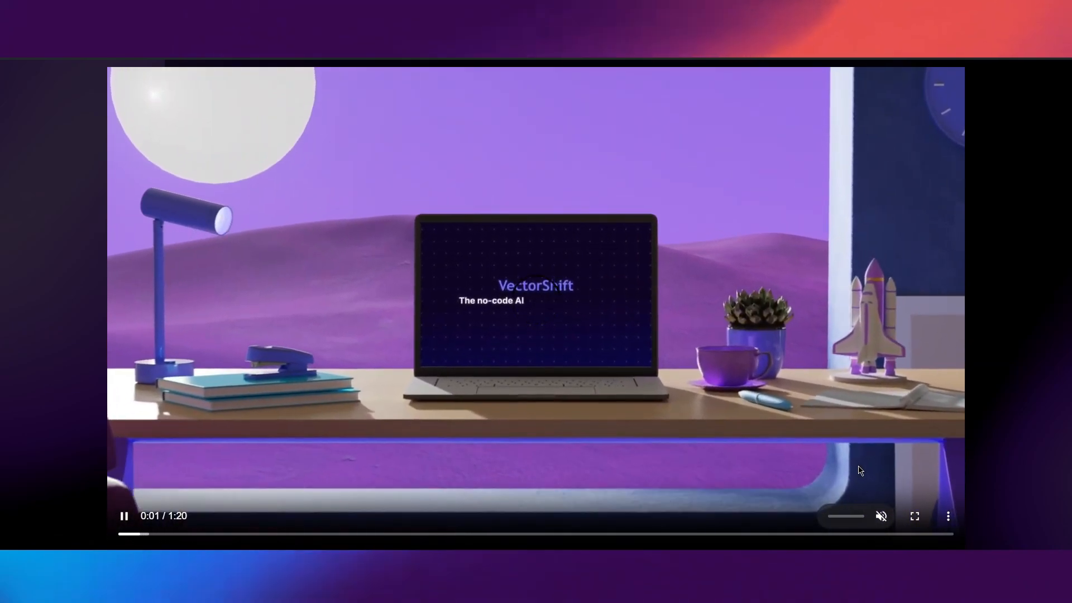
{"action": "mouse_move", "coordinate": [688, 272]}
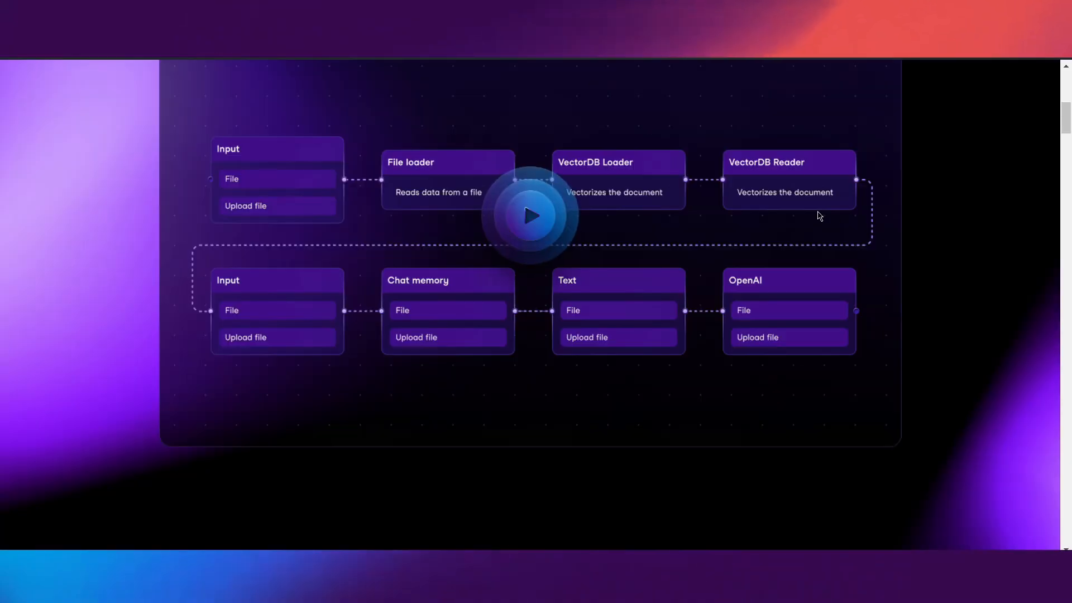
Highlight 'automations' in the tagline and scroll down into the Assistants section
{"action": "scroll", "scroll_direction": "down", "scroll_amount": 3}
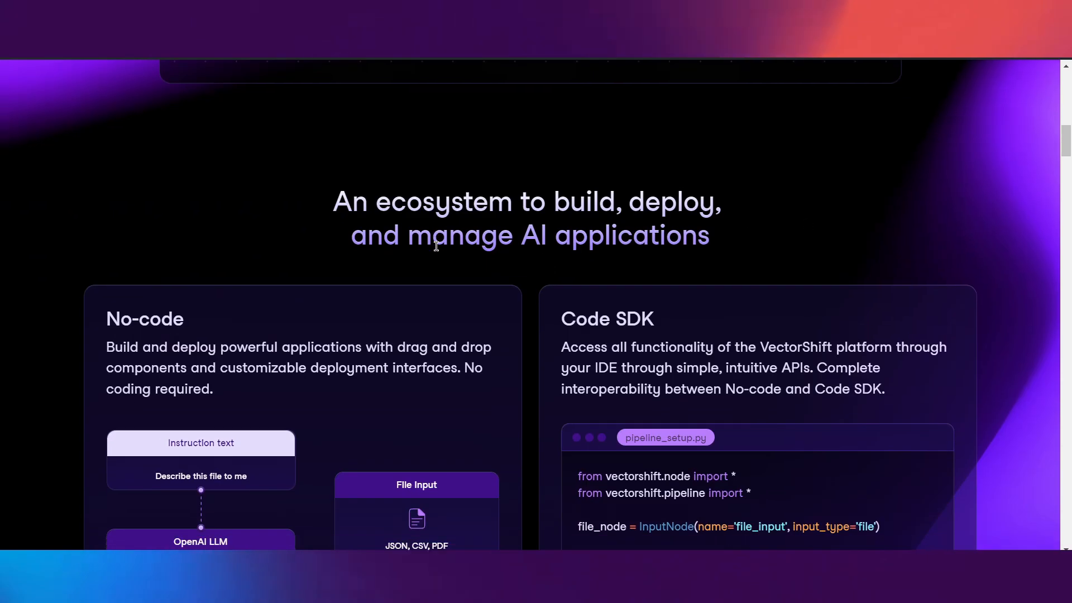
{"action": "scroll", "scroll_direction": "up", "scroll_amount": 3}
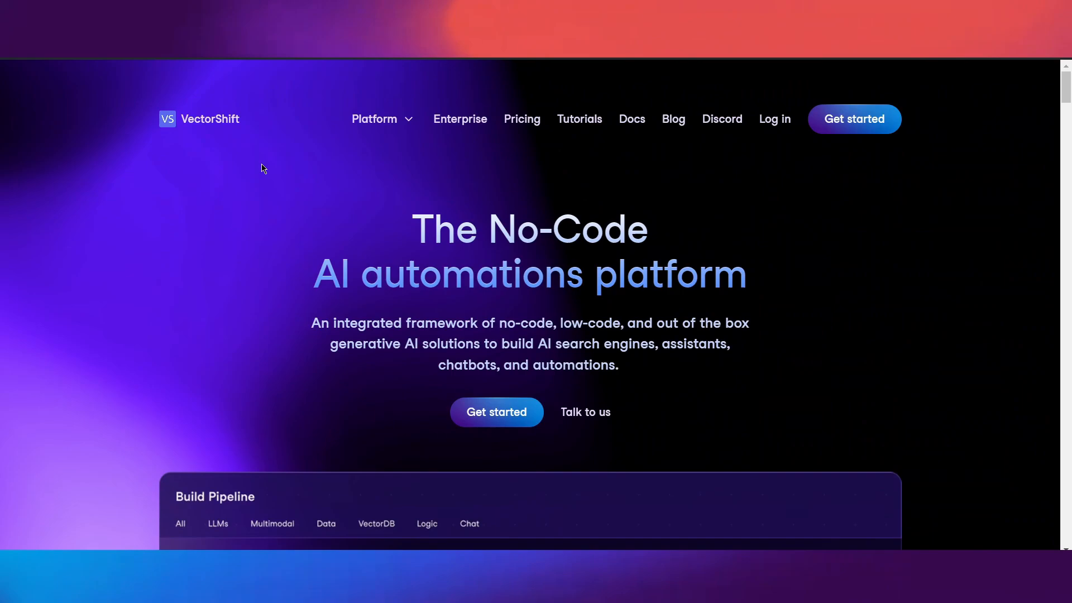
{"action": "mouse_move", "coordinate": [314, 170]}
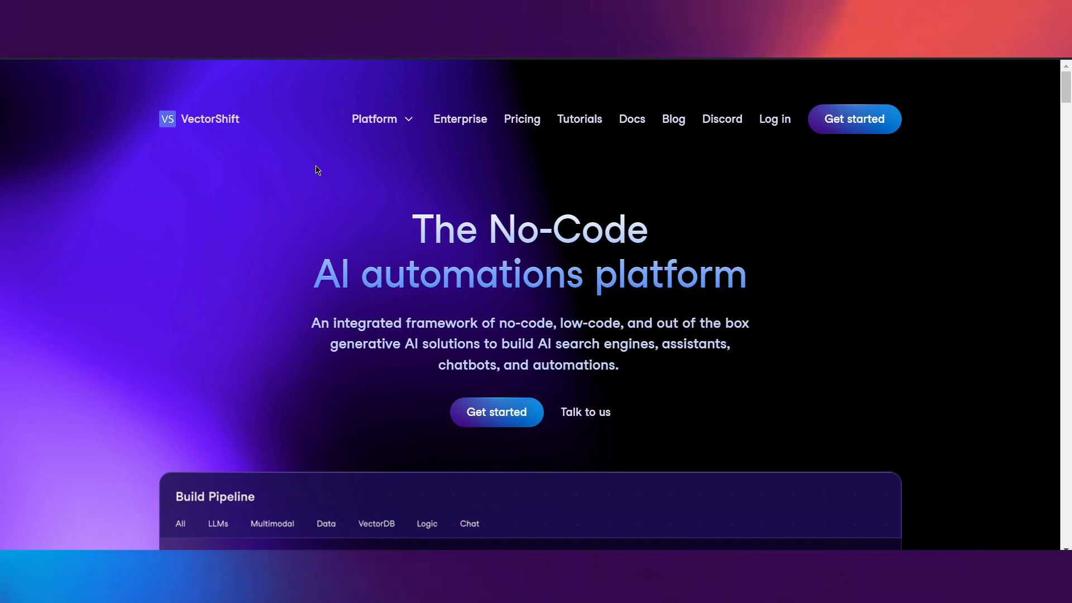
{"action": "mouse_move", "coordinate": [713, 197]}
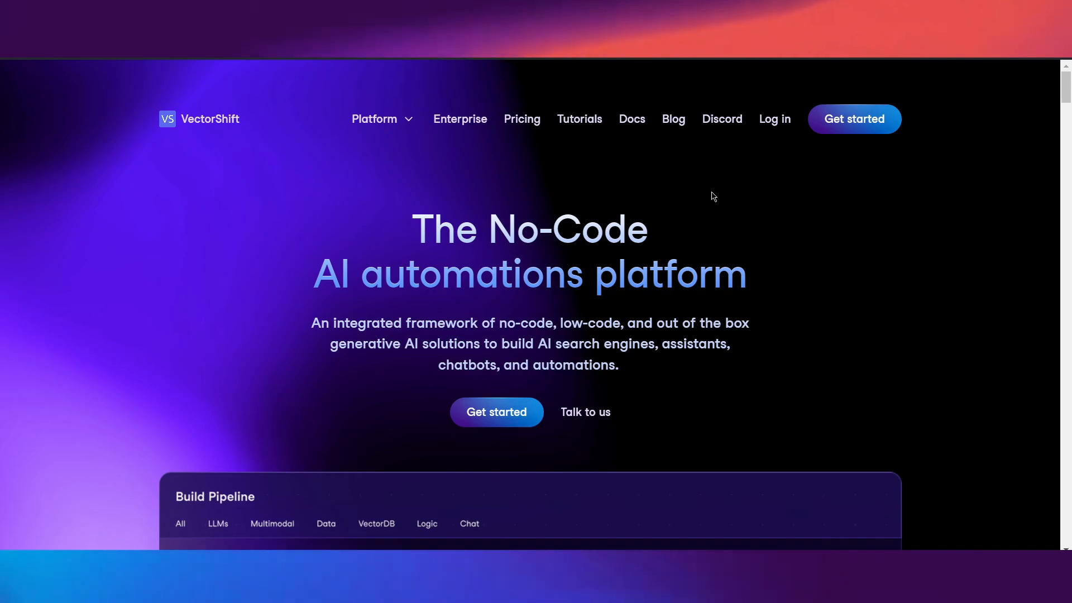
{"action": "double_click", "coordinate": [573, 364]}
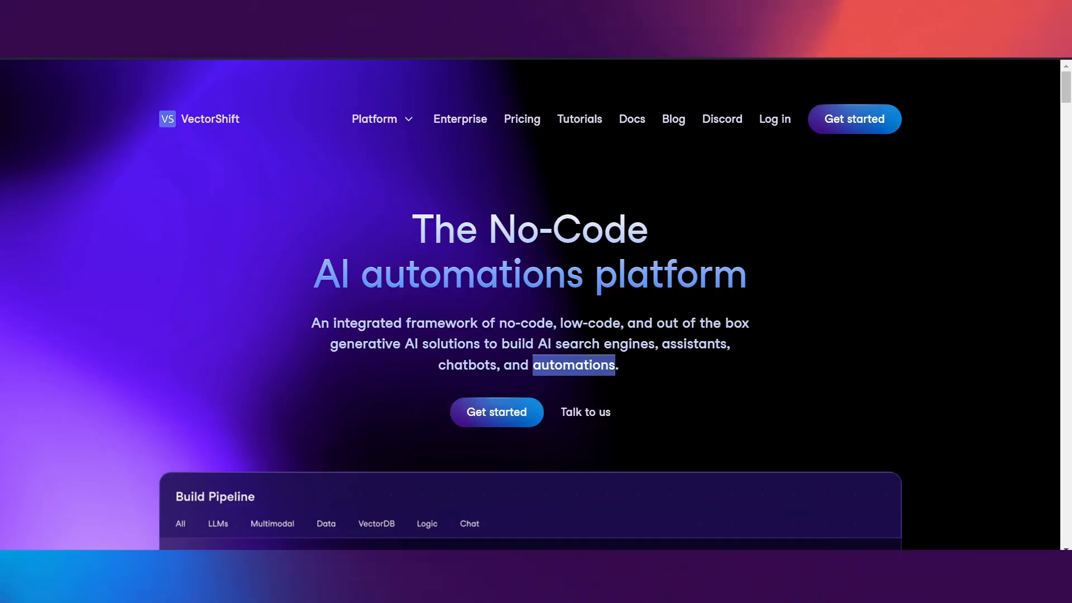
{"action": "scroll", "scroll_direction": "down", "scroll_amount": 3}
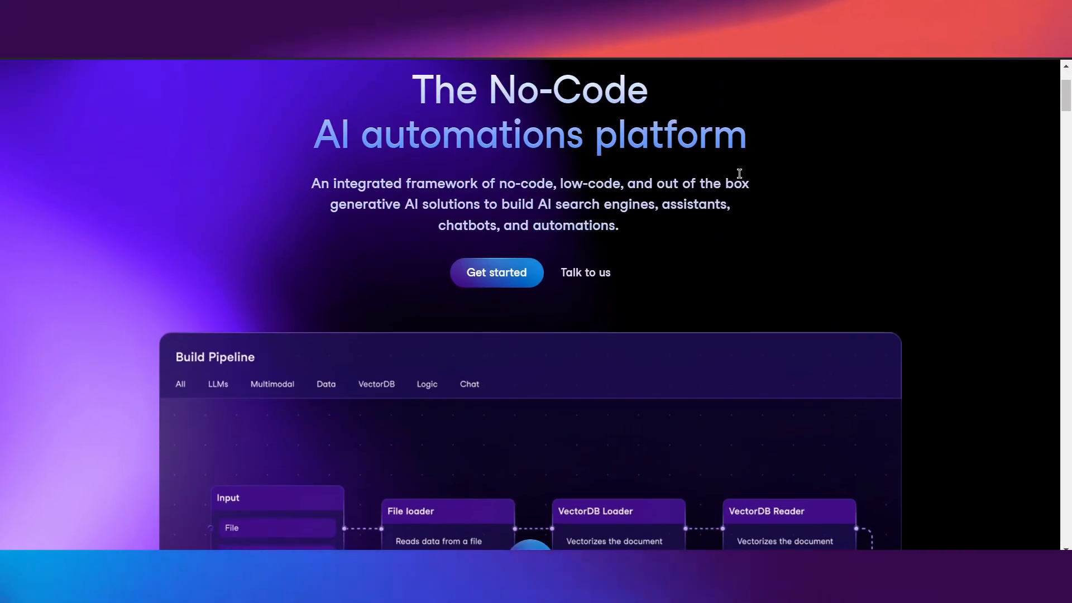
{"action": "scroll", "scroll_direction": "down", "scroll_amount": 3}
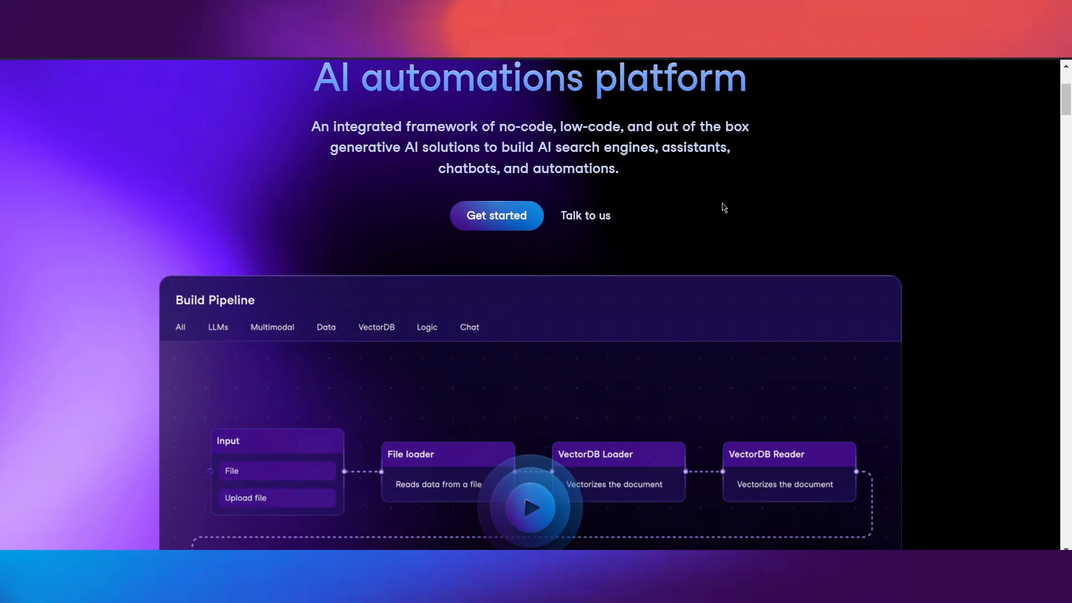
{"action": "scroll", "scroll_direction": "down", "scroll_amount": 3}
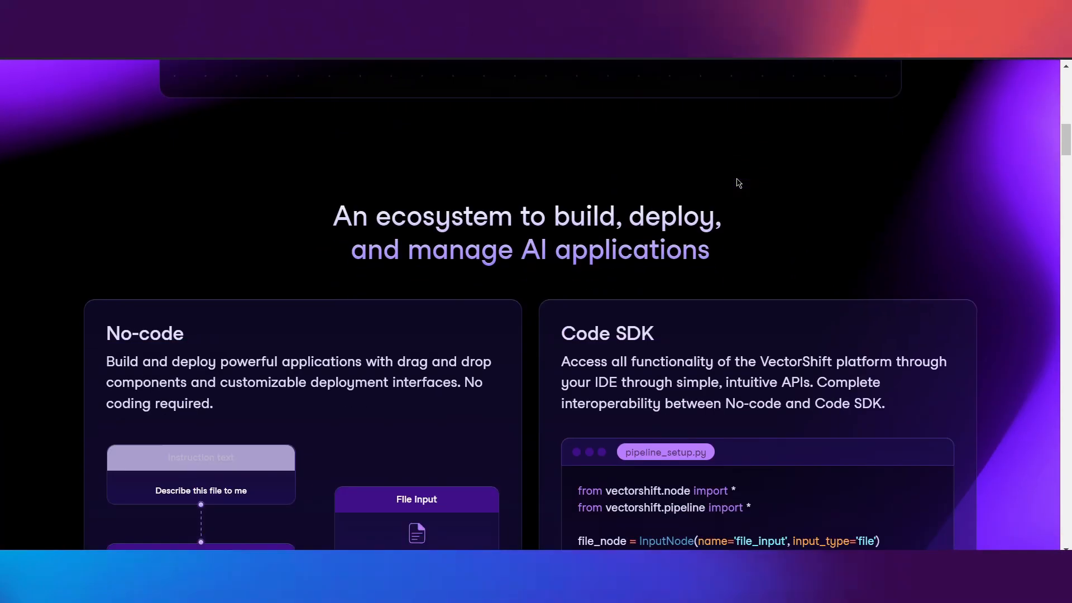
{"action": "scroll", "scroll_direction": "down", "scroll_amount": 3}
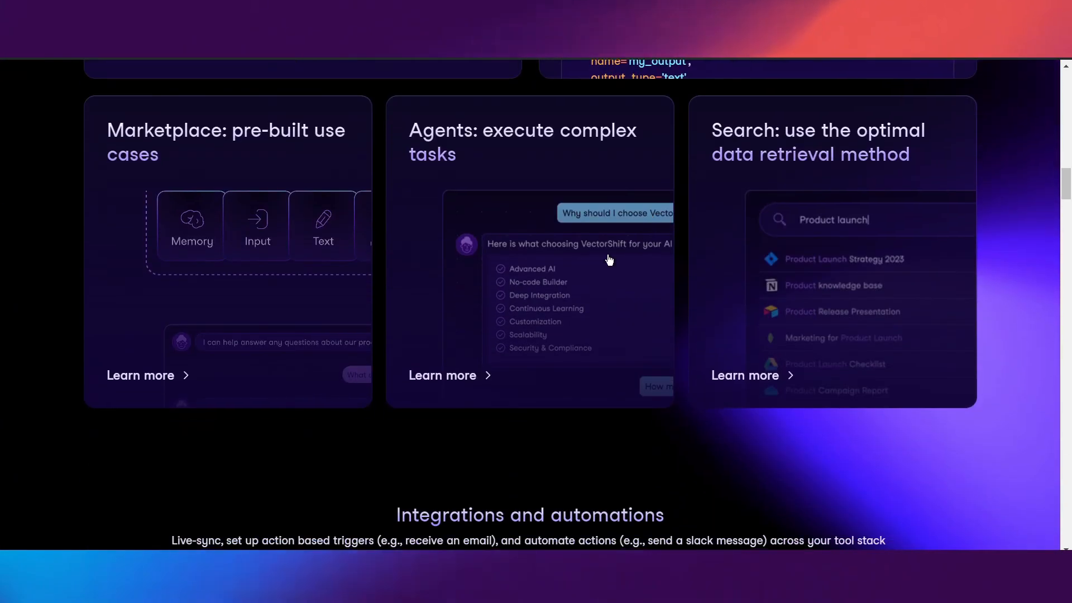
{"action": "mouse_move", "coordinate": [602, 316]}
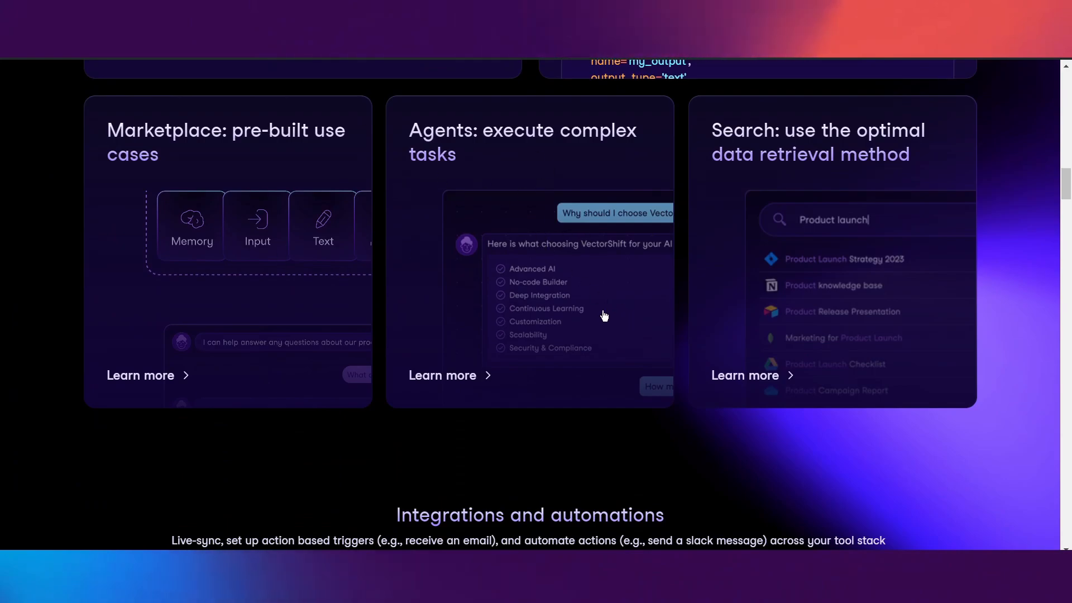
{"action": "mouse_move", "coordinate": [800, 173]}
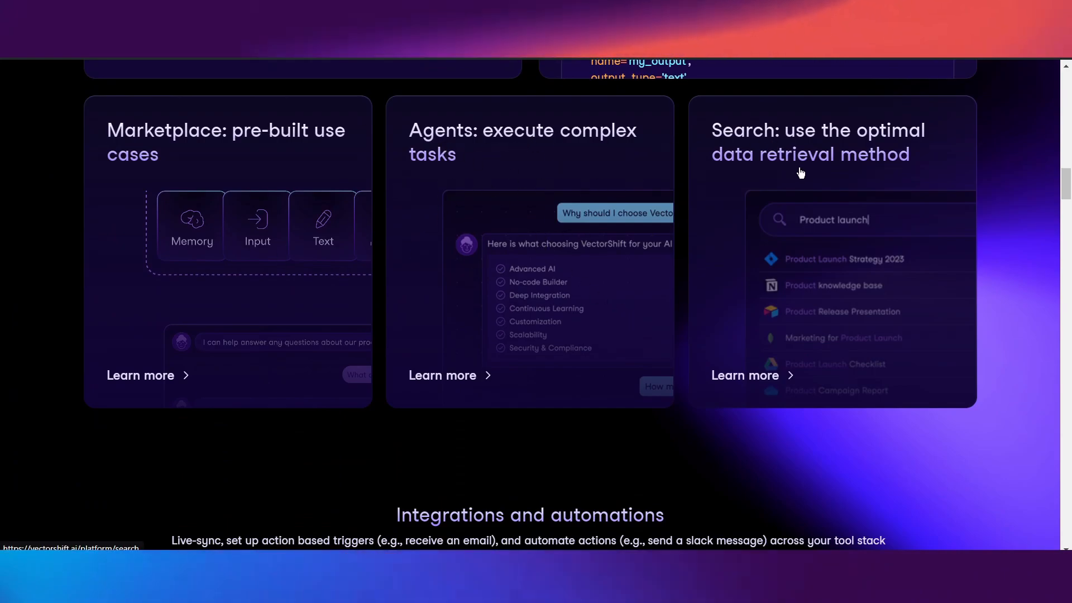
{"action": "mouse_move", "coordinate": [159, 154]}
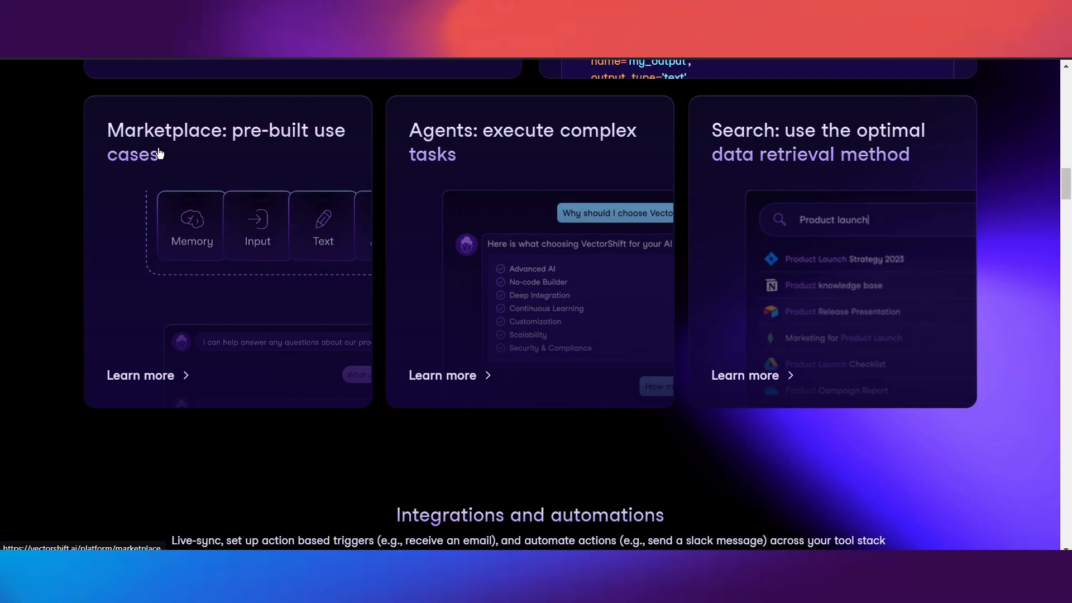
Scroll through the Chatbot, supported file types and How it works sections
{"action": "scroll", "scroll_direction": "down", "scroll_amount": 3}
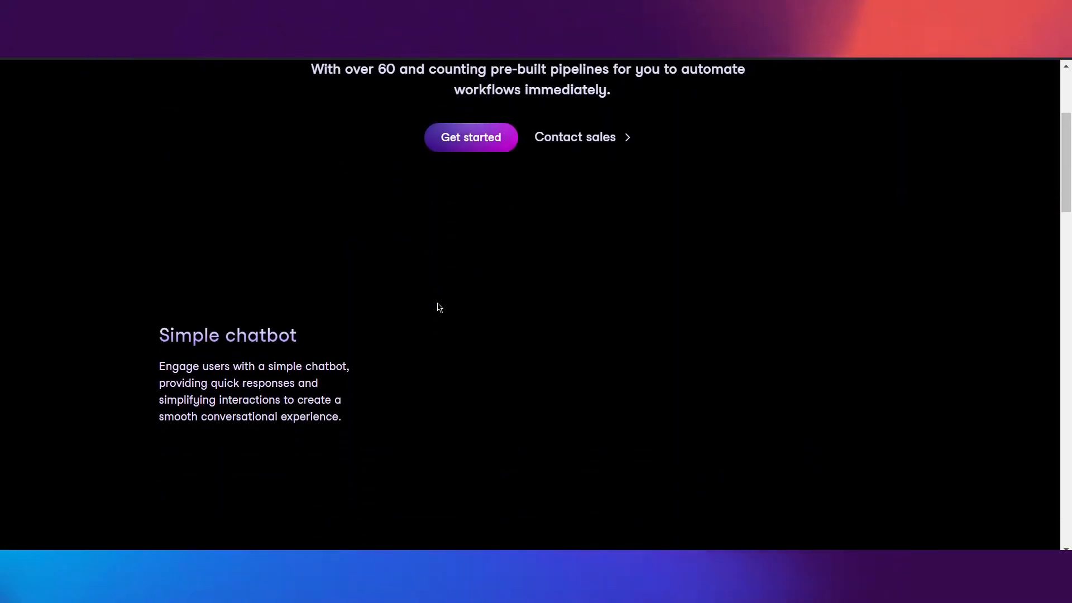
{"action": "scroll", "scroll_direction": "up", "scroll_amount": 3}
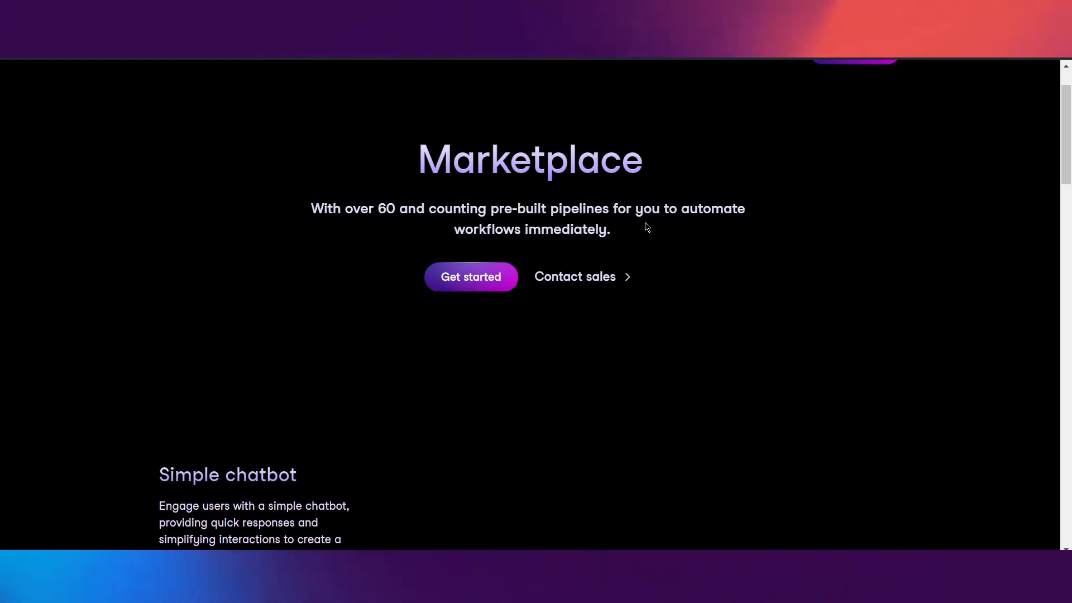
{"action": "scroll", "scroll_direction": "down", "scroll_amount": 3}
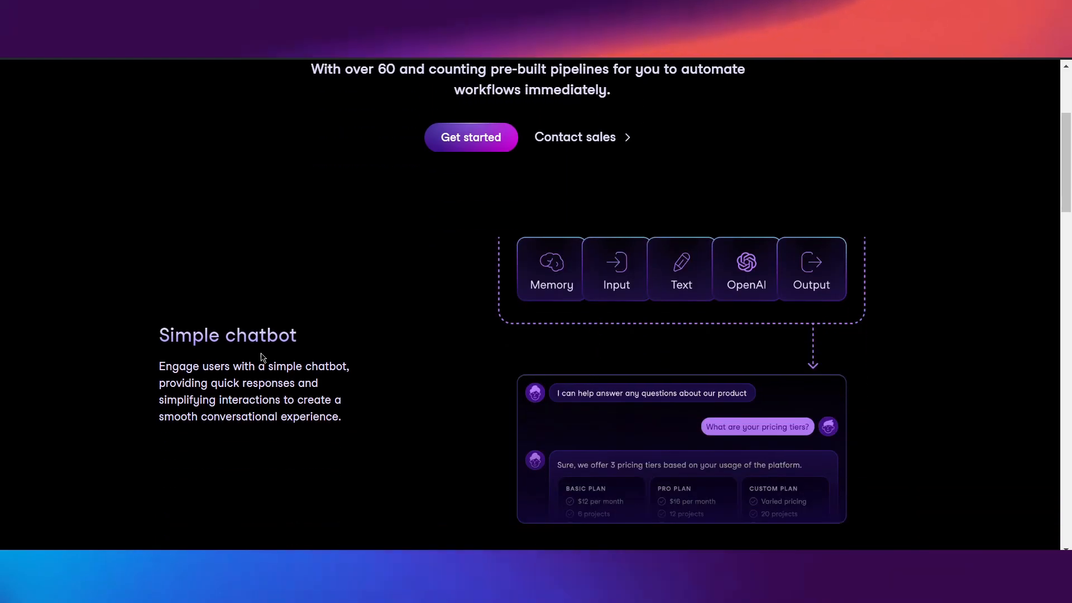
{"action": "scroll", "scroll_direction": "down", "scroll_amount": 3}
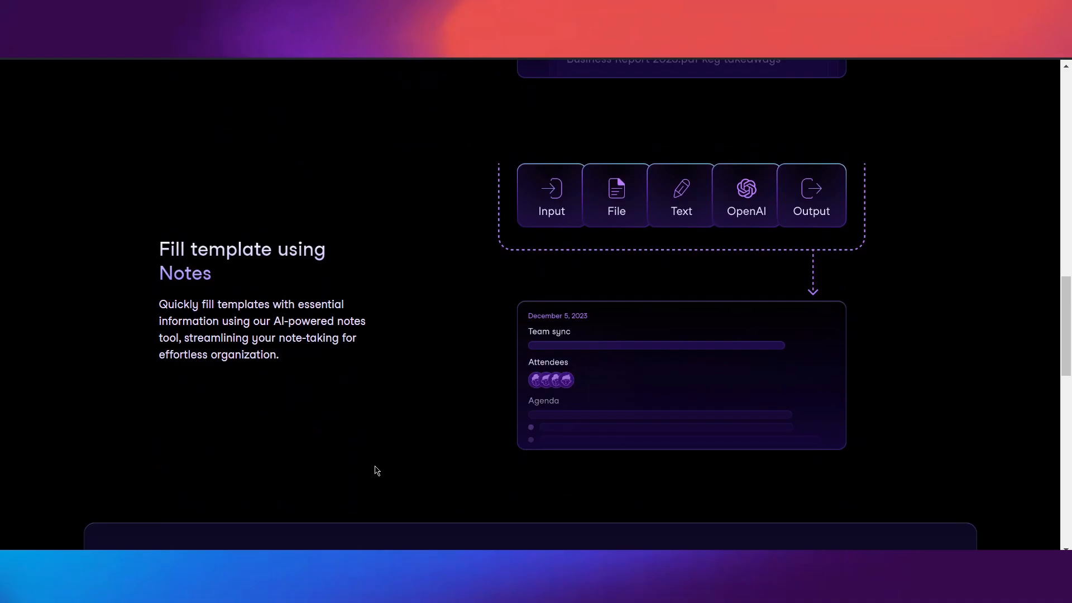
{"action": "scroll", "scroll_direction": "up", "scroll_amount": 3}
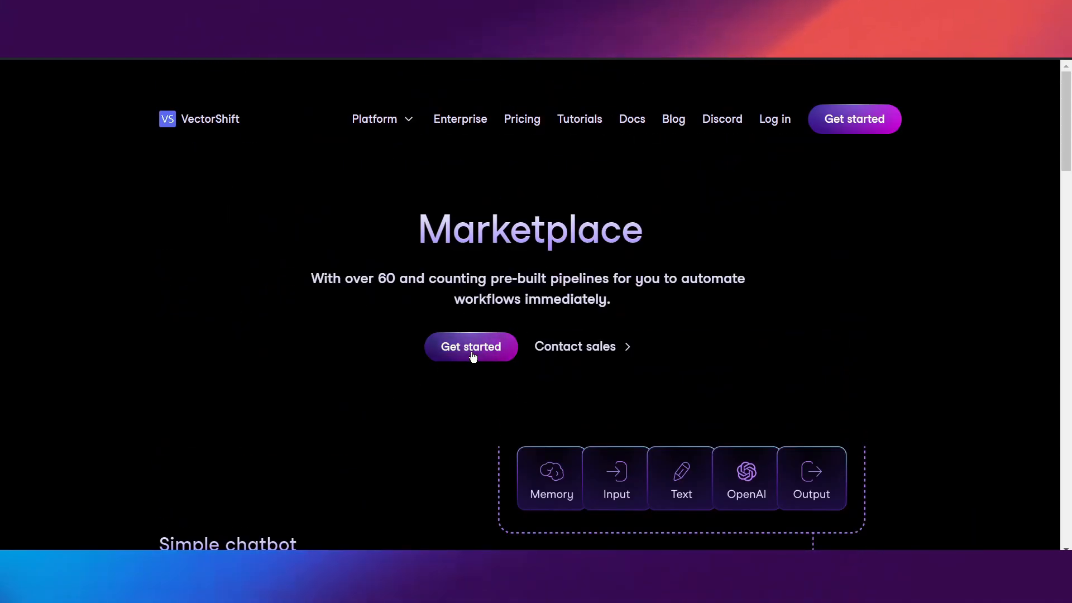
{"action": "scroll", "scroll_direction": "down", "scroll_amount": 3}
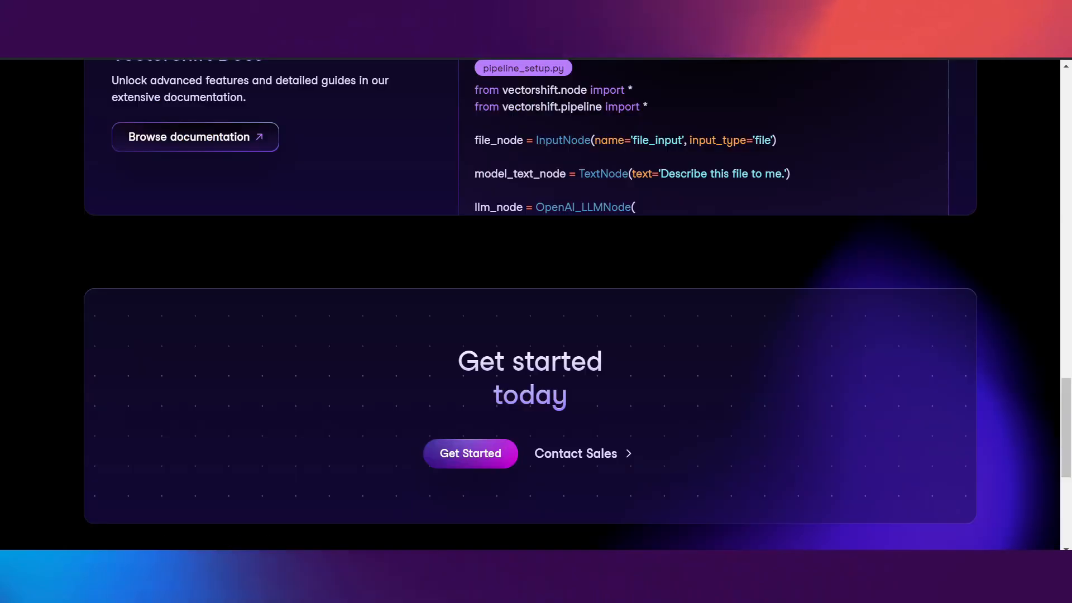
{"action": "scroll", "scroll_direction": "up", "scroll_amount": 3}
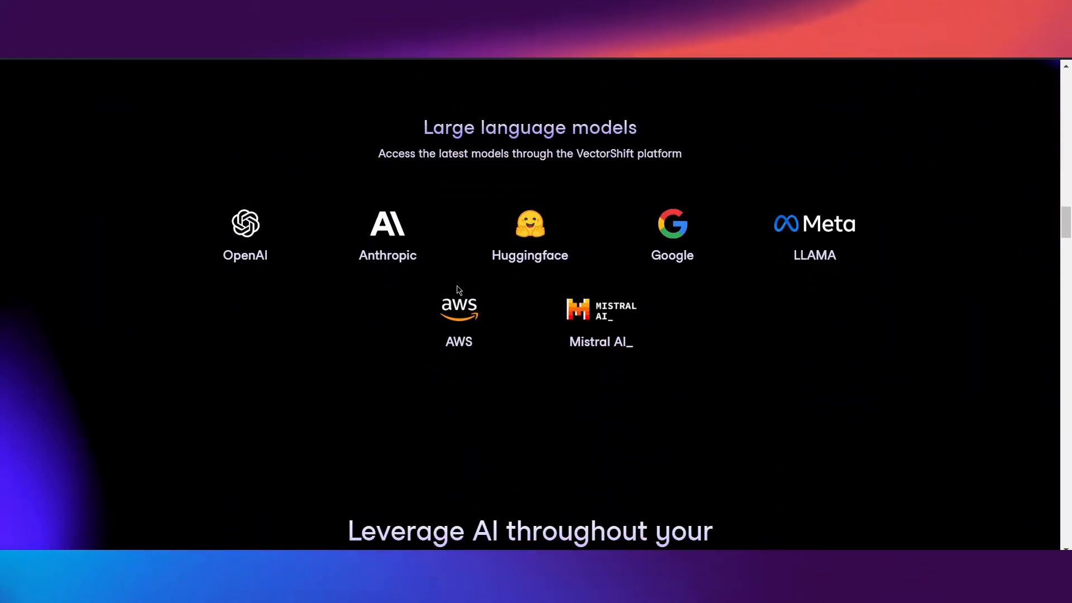
{"action": "mouse_move", "coordinate": [229, 246]}
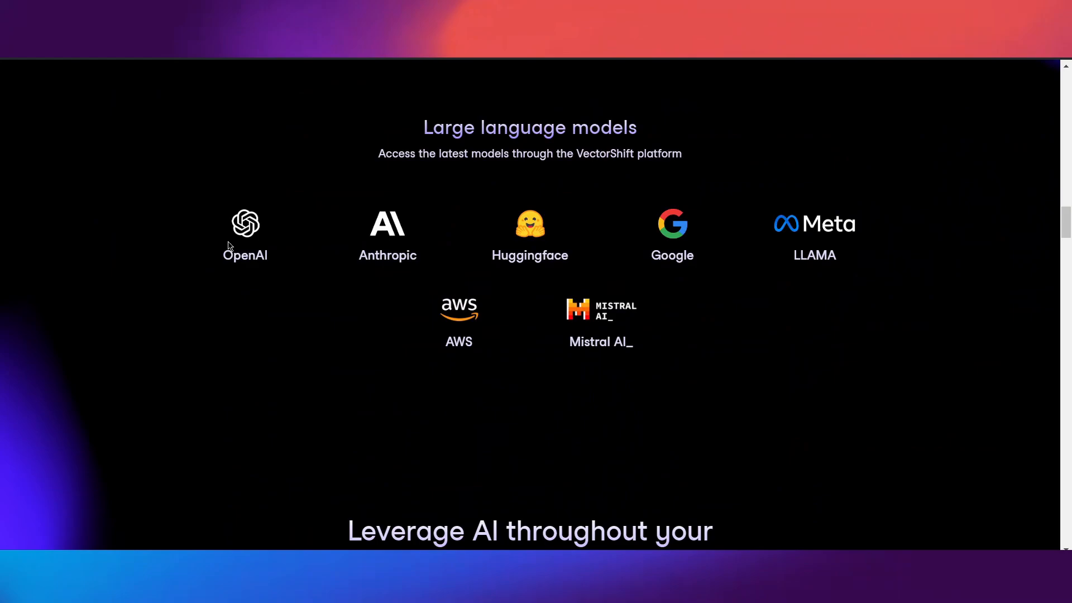
{"action": "mouse_move", "coordinate": [554, 386]}
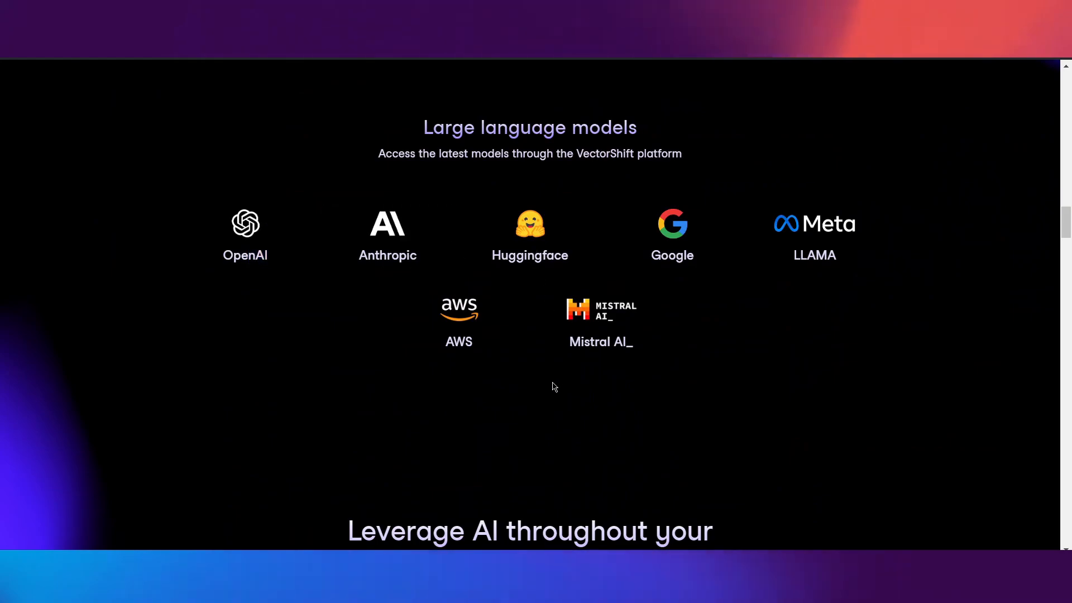
{"action": "scroll", "scroll_direction": "down", "scroll_amount": 3}
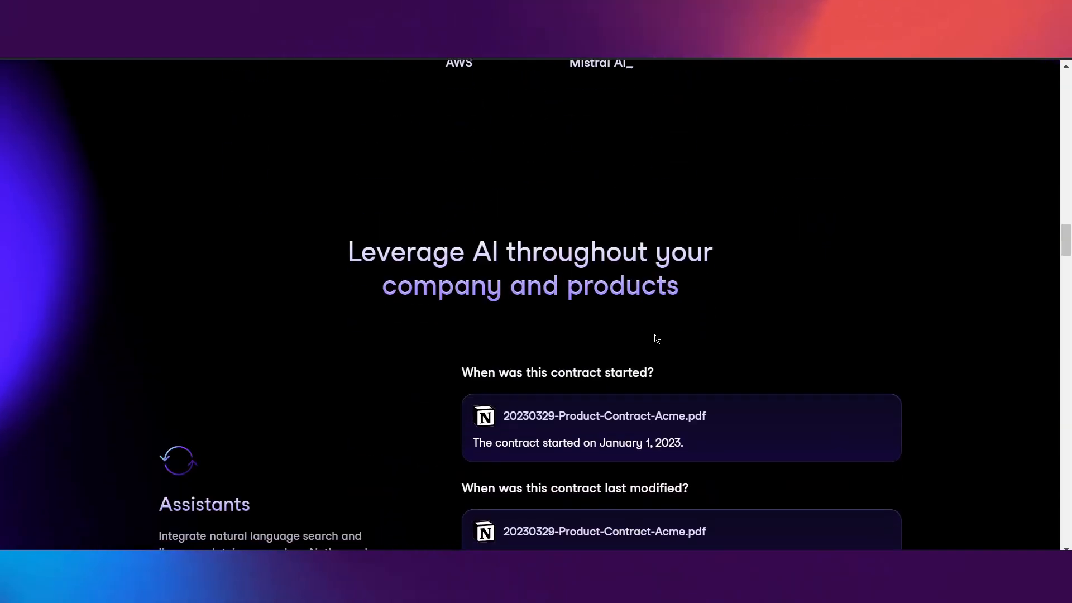
{"action": "scroll", "scroll_direction": "down", "scroll_amount": 3}
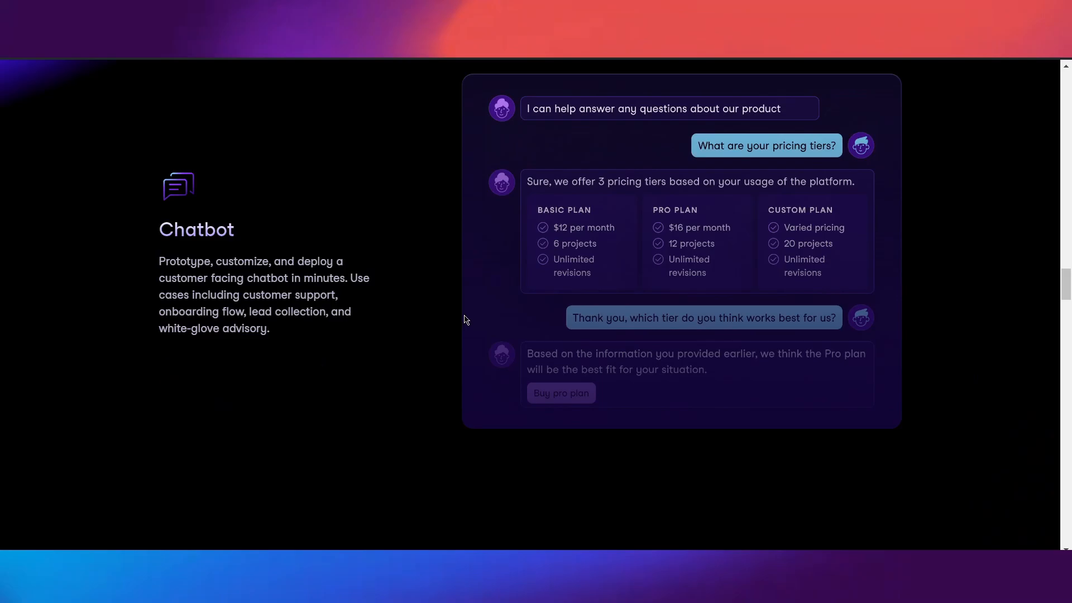
{"action": "scroll", "scroll_direction": "down", "scroll_amount": 3}
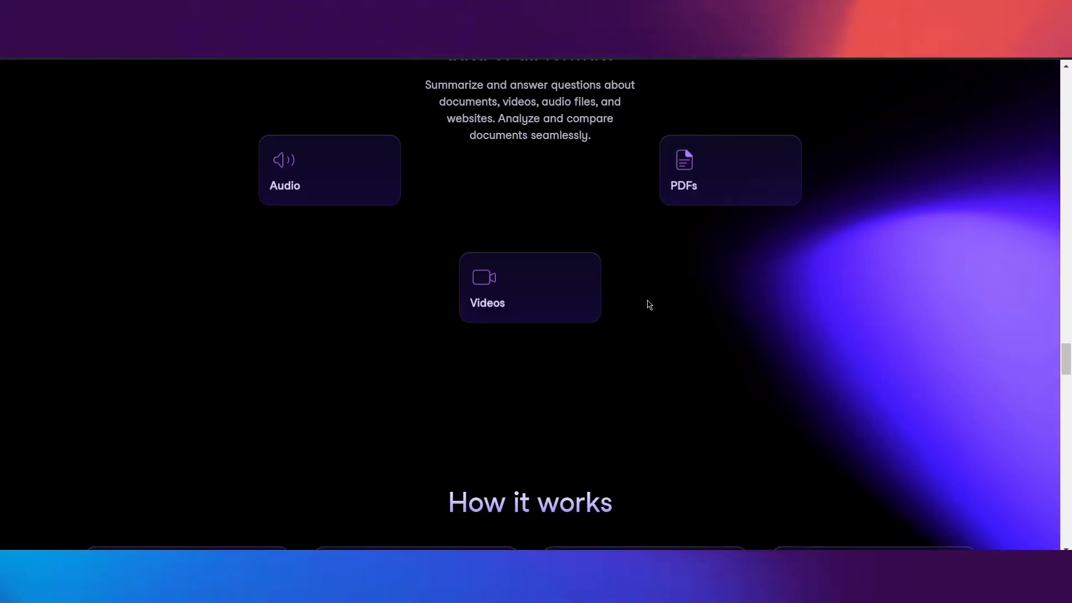
{"action": "scroll", "scroll_direction": "down", "scroll_amount": 3}
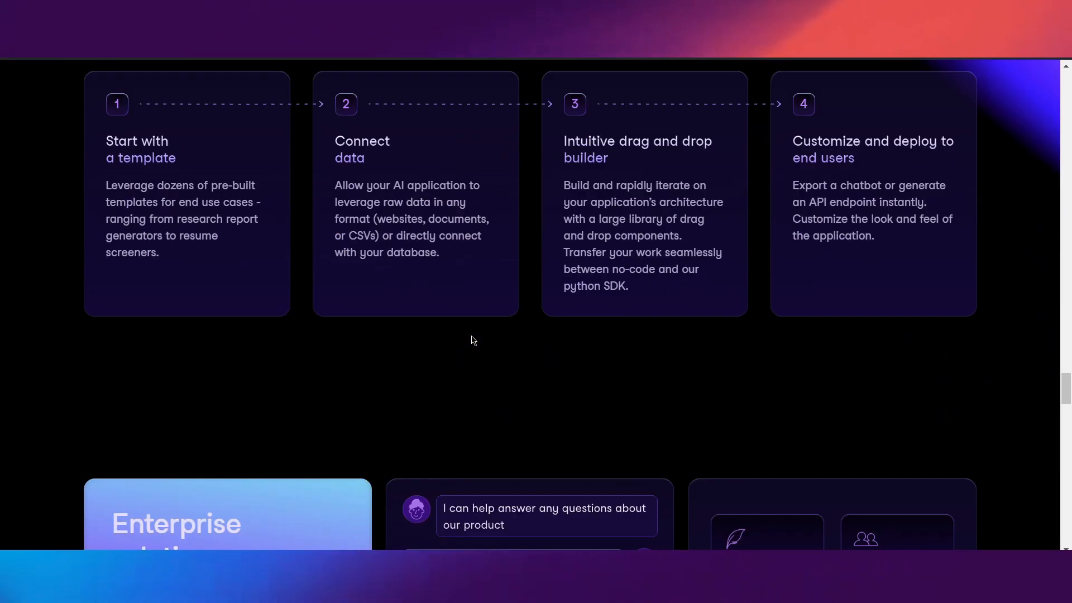
{"action": "scroll", "scroll_direction": "down", "scroll_amount": 3}
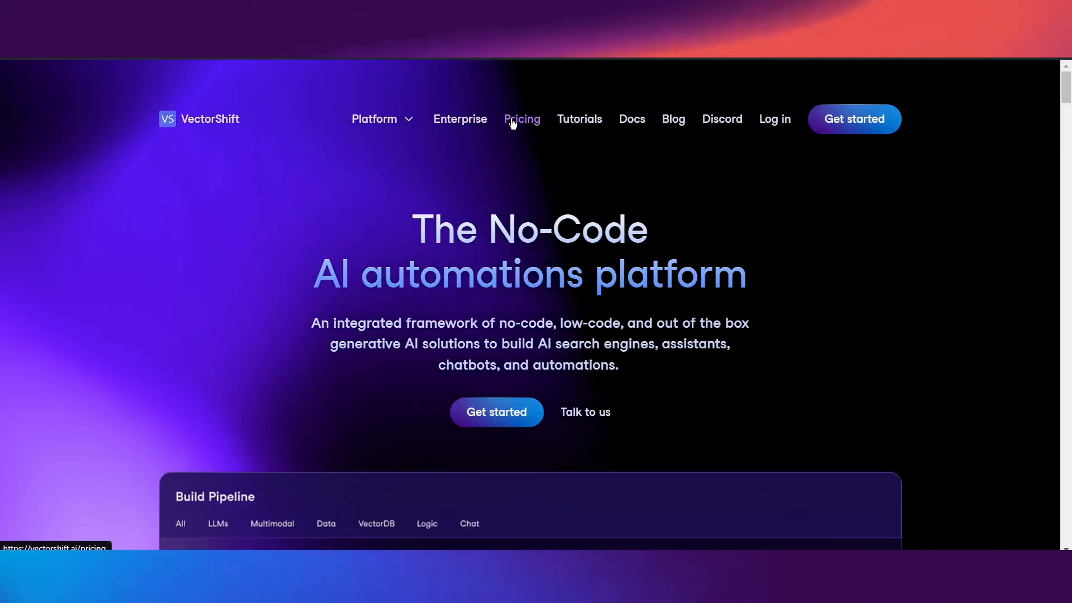
Show the VectorShift plan prices billed monthly and scroll through the plans
{"action": "left_click", "coordinate": [522, 118]}
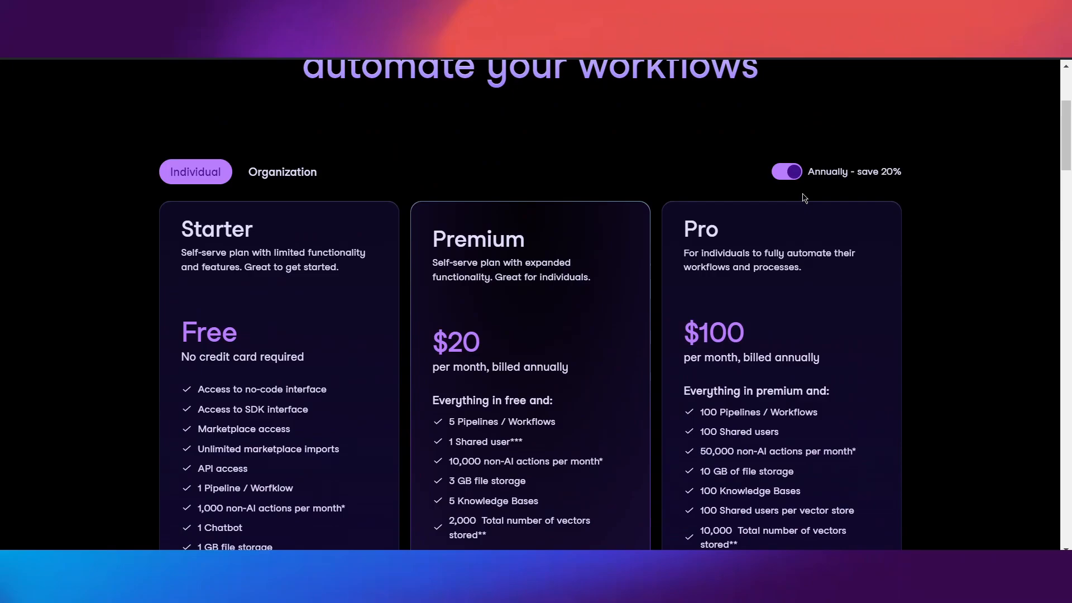
{"action": "left_click", "coordinate": [785, 171]}
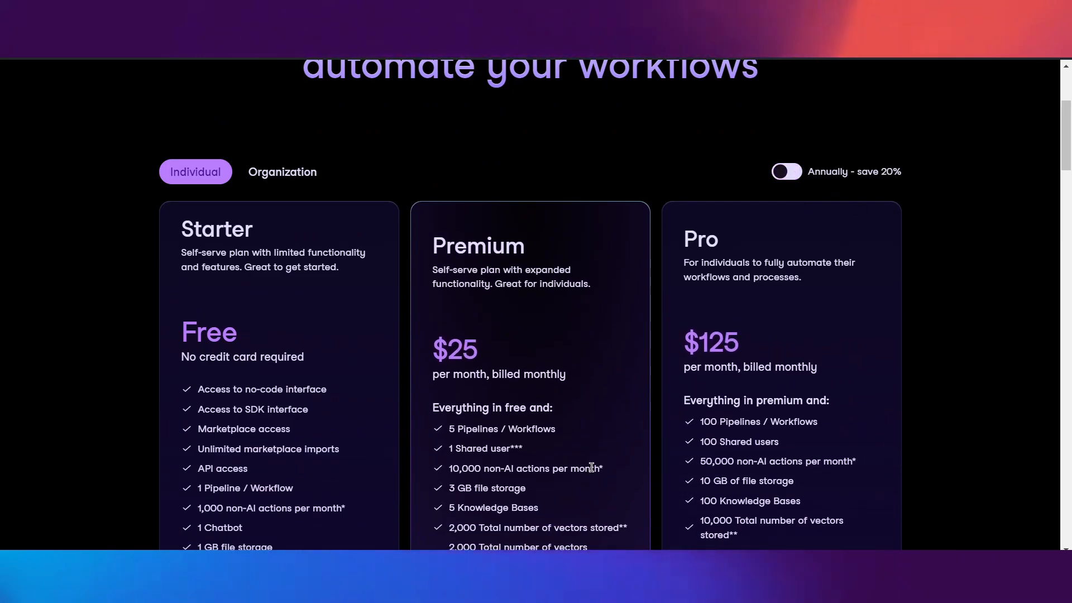
{"action": "mouse_move", "coordinate": [498, 368]}
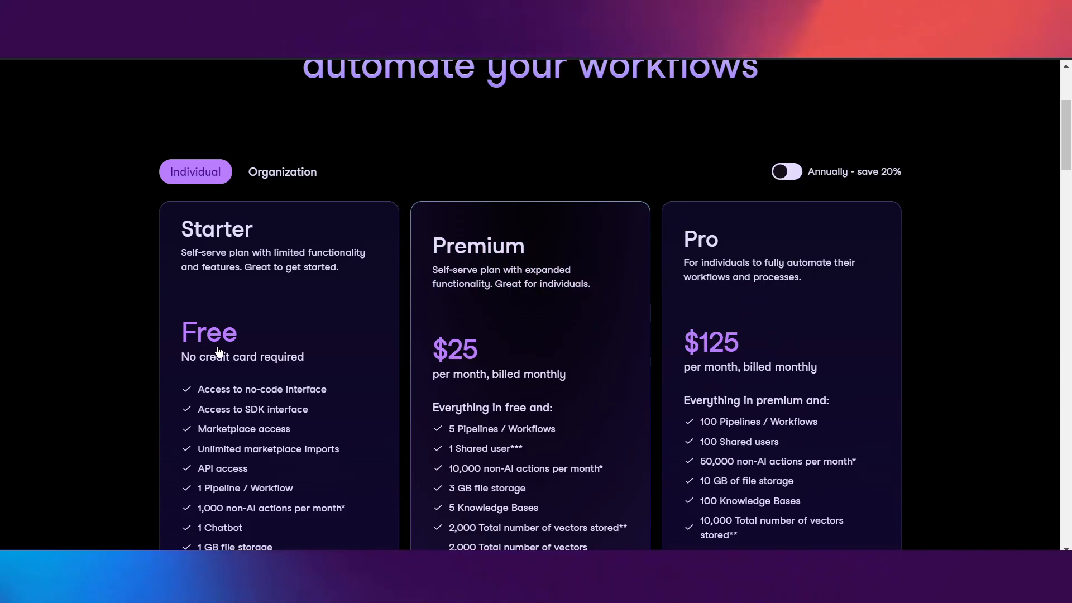
{"action": "scroll", "scroll_direction": "down", "scroll_amount": 3}
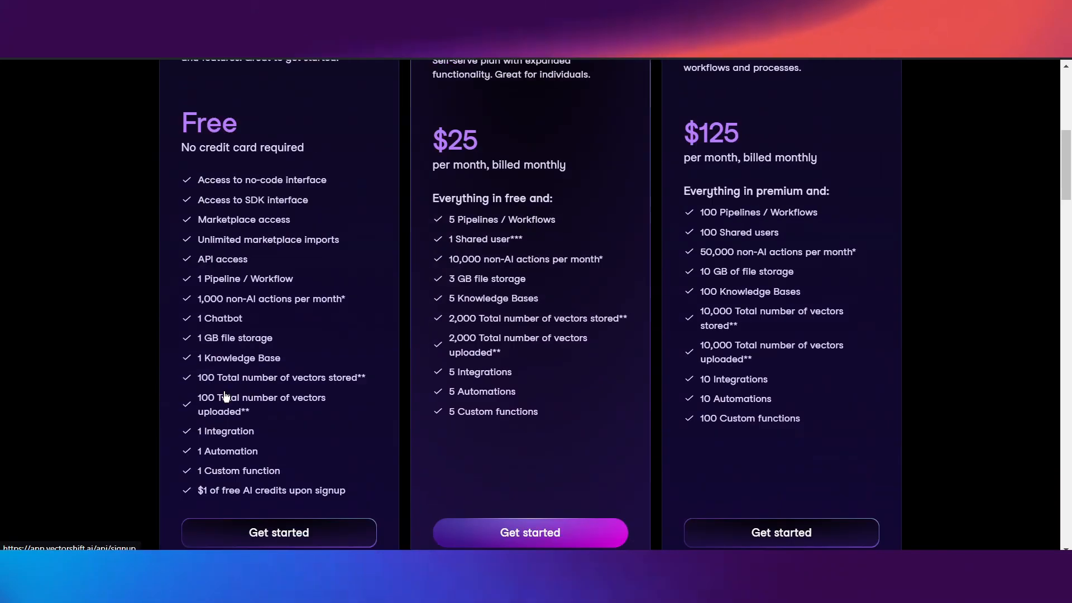
{"action": "scroll", "scroll_direction": "up", "scroll_amount": 3}
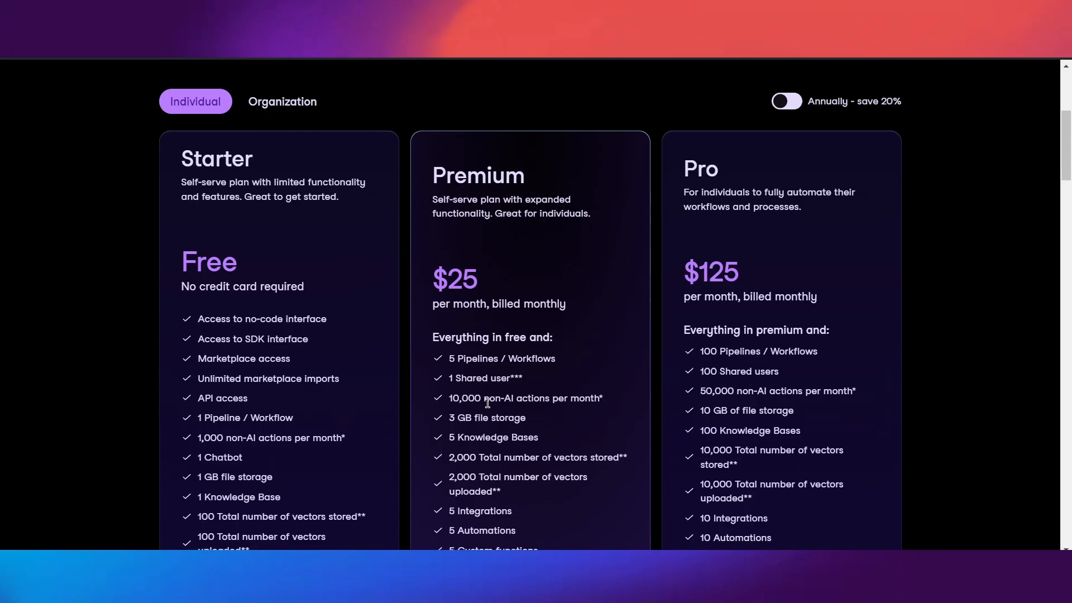
{"action": "scroll", "scroll_direction": "down", "scroll_amount": 3}
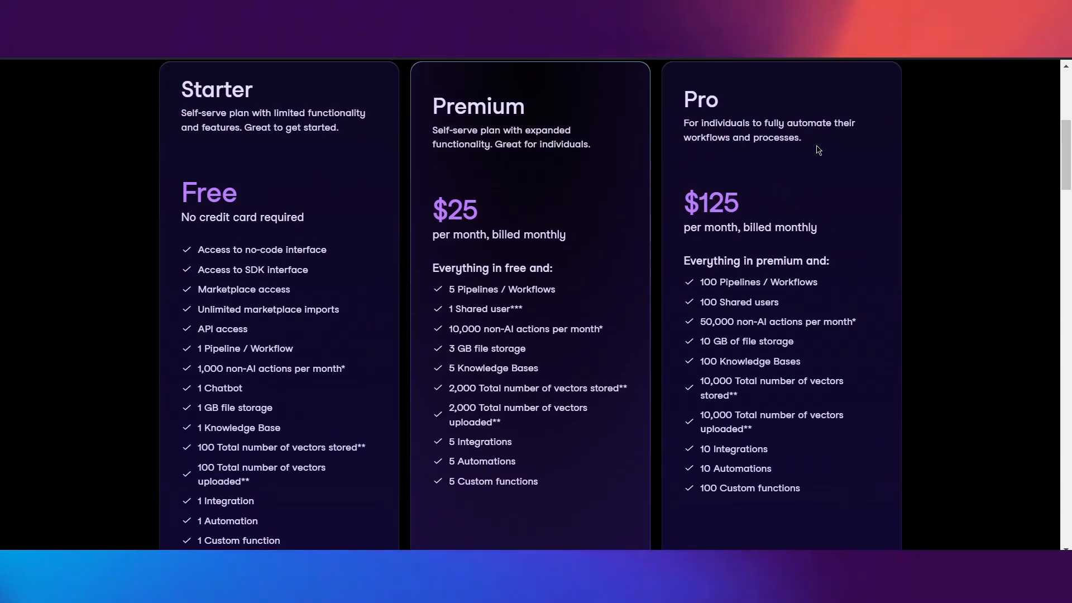
{"action": "scroll", "scroll_direction": "up", "scroll_amount": 3}
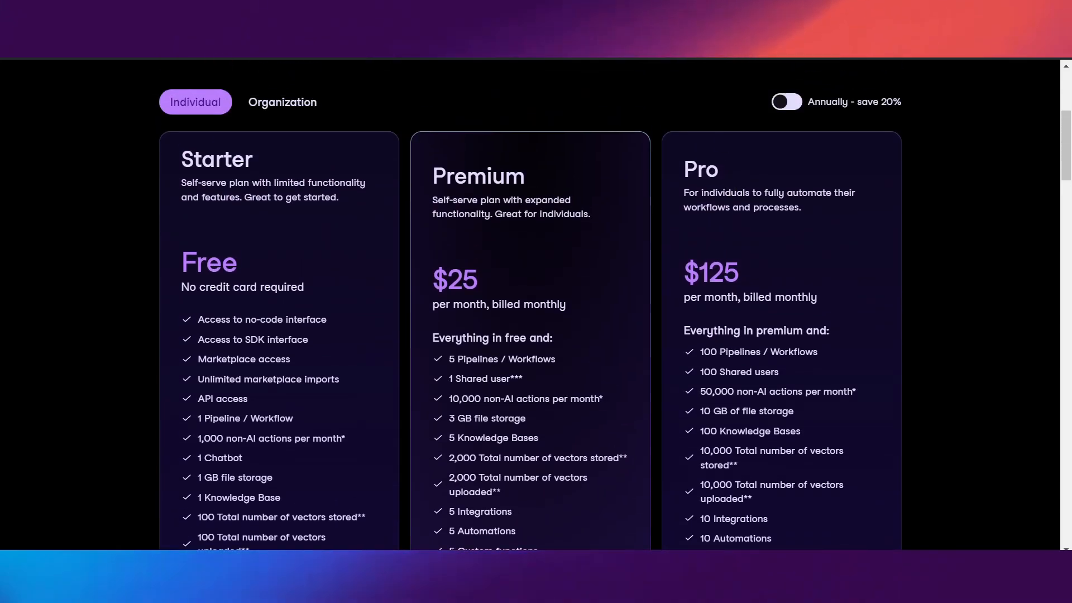
{"action": "mouse_move", "coordinate": [695, 155]}
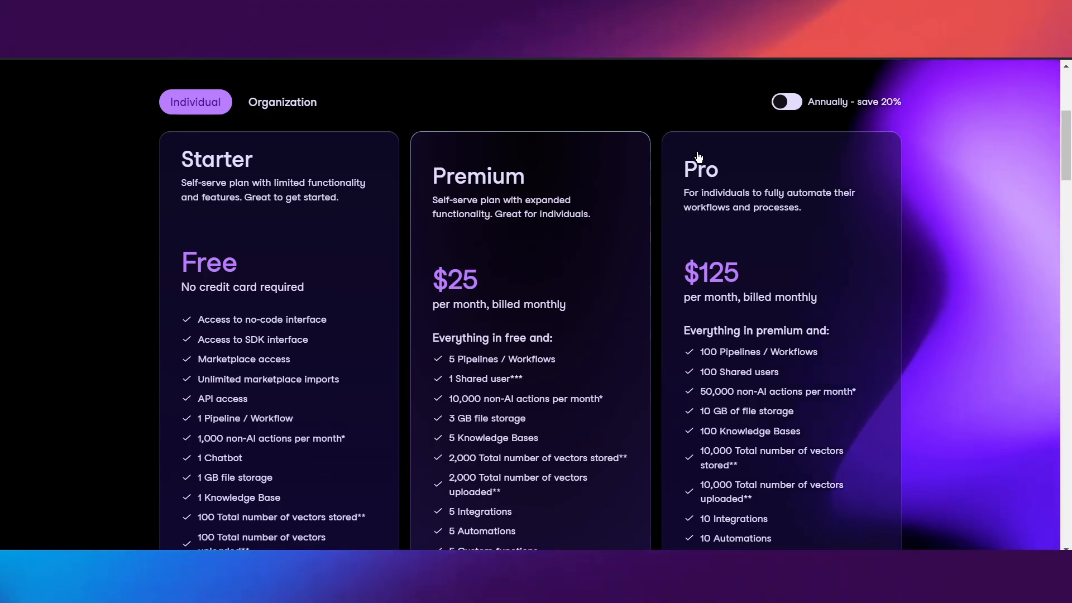
{"action": "scroll", "scroll_direction": "down", "scroll_amount": 3}
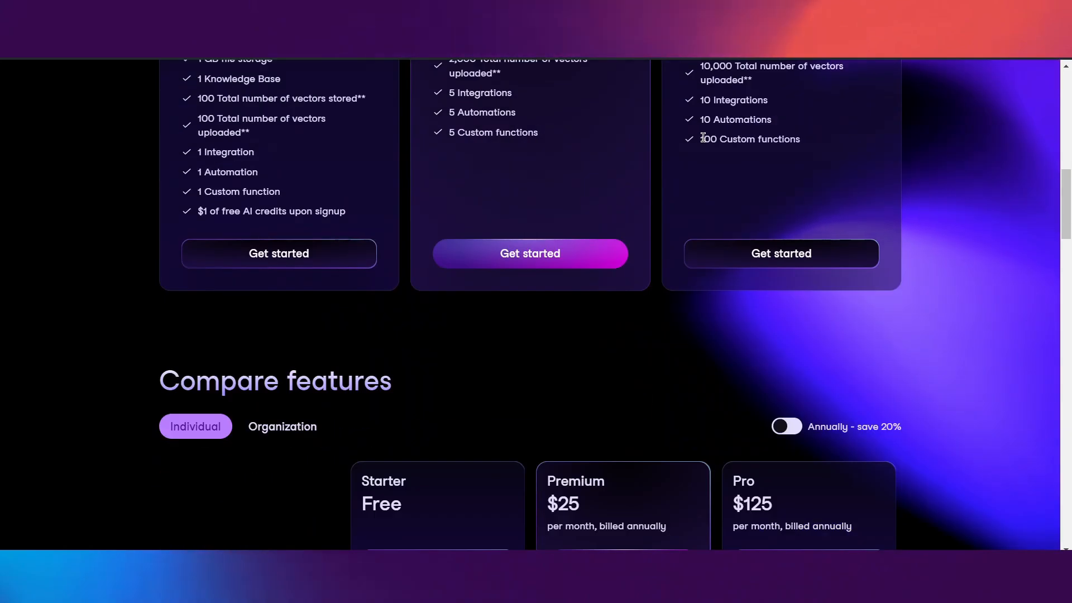
{"action": "scroll", "scroll_direction": "up", "scroll_amount": 3}
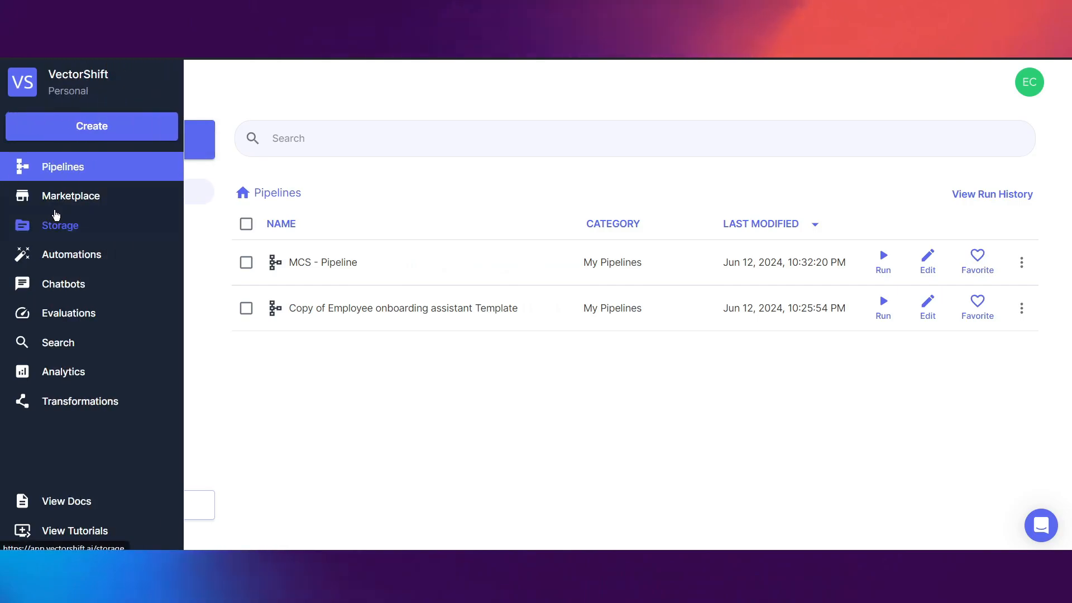
Open the template Marketplace and return to it from the Discord invite
{"action": "left_click", "coordinate": [71, 196]}
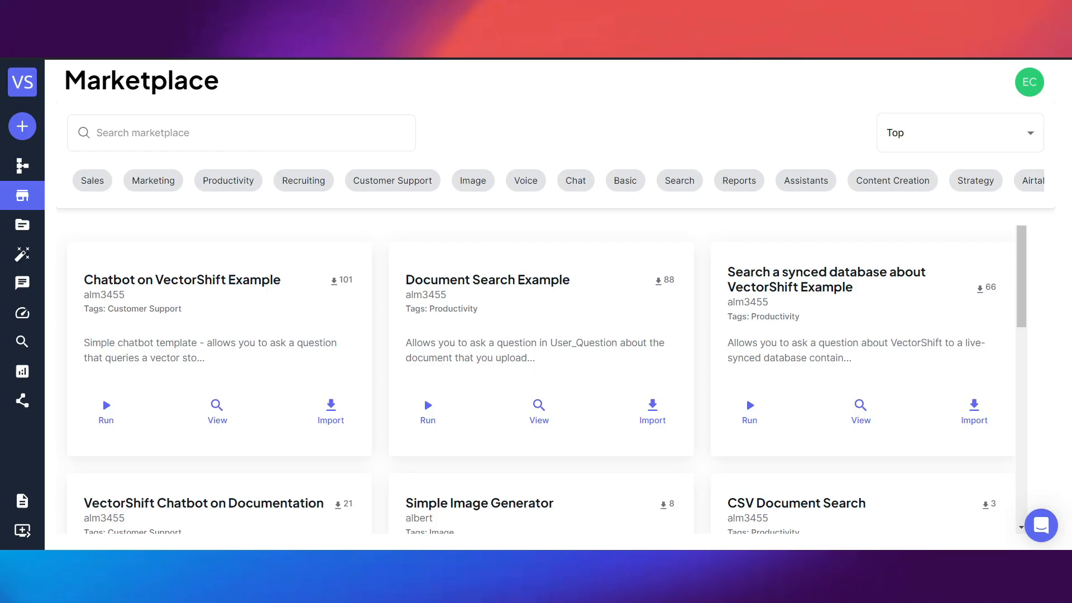
{"action": "scroll", "scroll_direction": "down", "scroll_amount": 3}
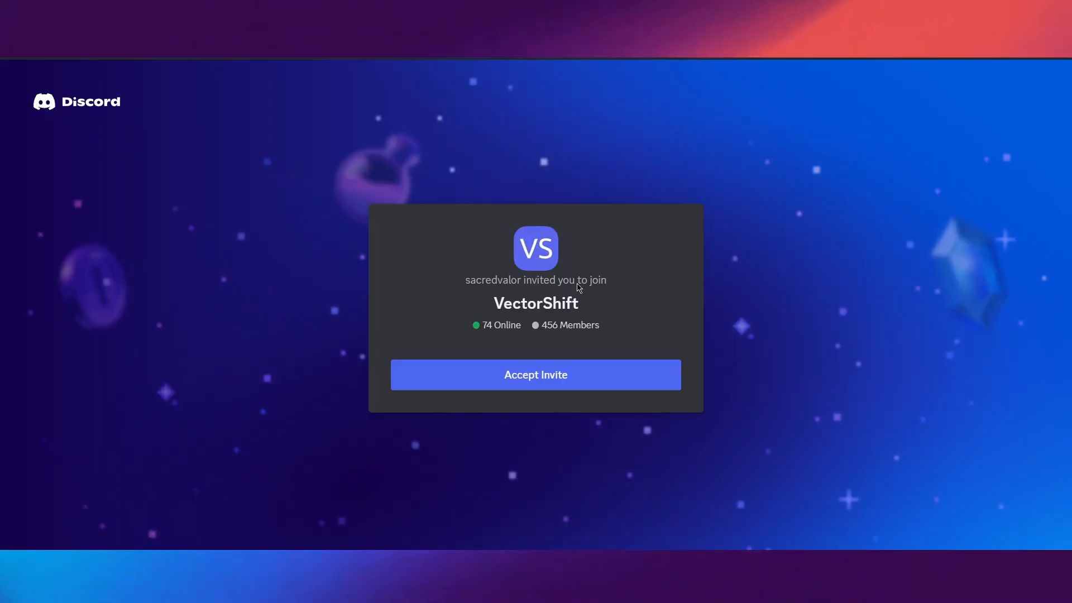
{"action": "mouse_move", "coordinate": [606, 331]}
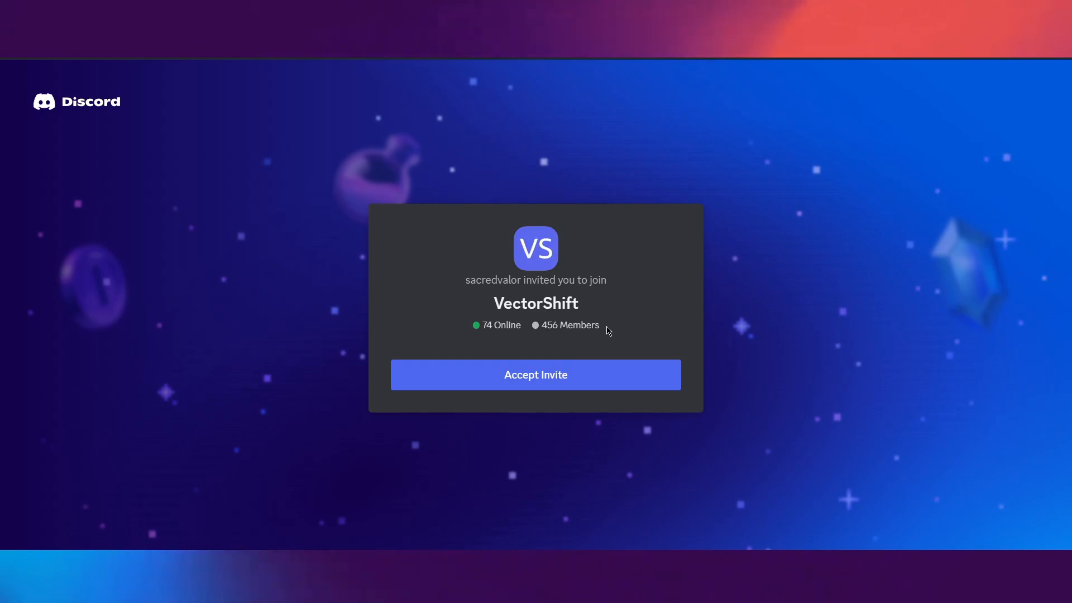
{"action": "left_click", "coordinate": [536, 374]}
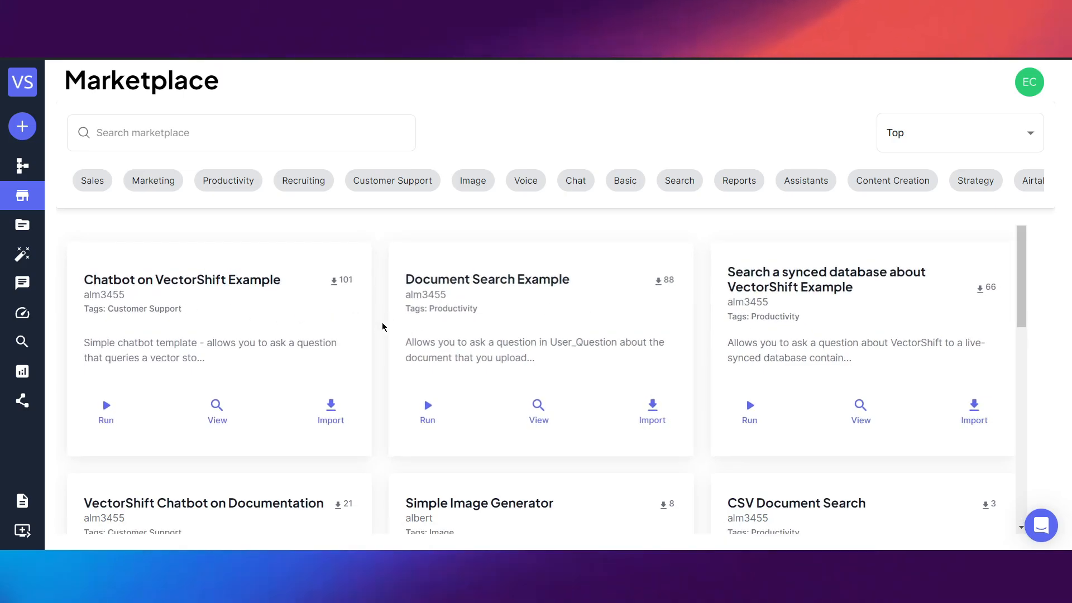
{"action": "mouse_move", "coordinate": [492, 386]}
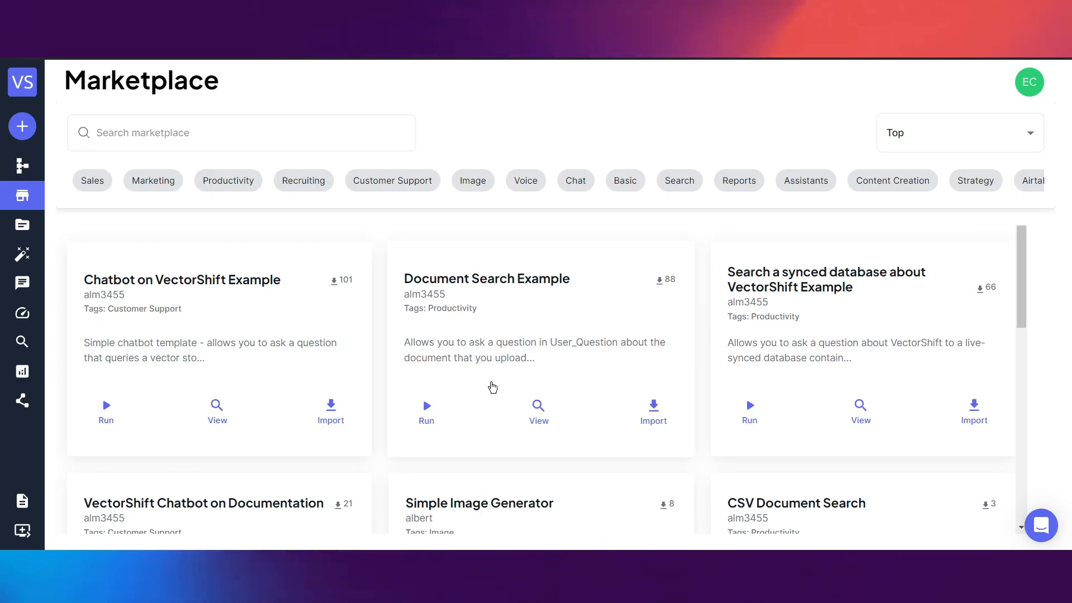
{"action": "mouse_move", "coordinate": [791, 253]}
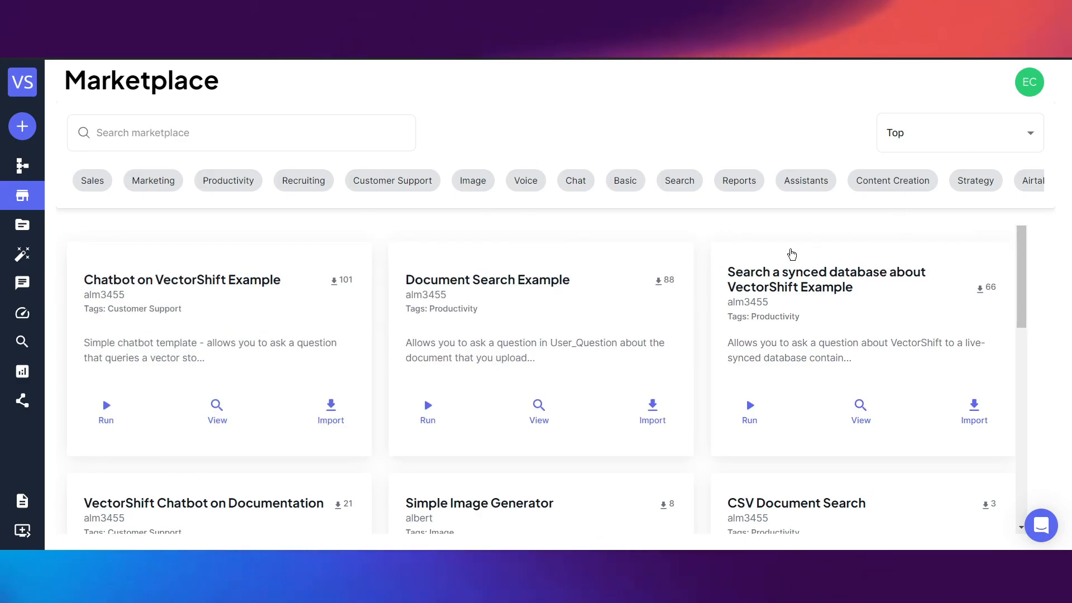
{"action": "mouse_move", "coordinate": [422, 293]}
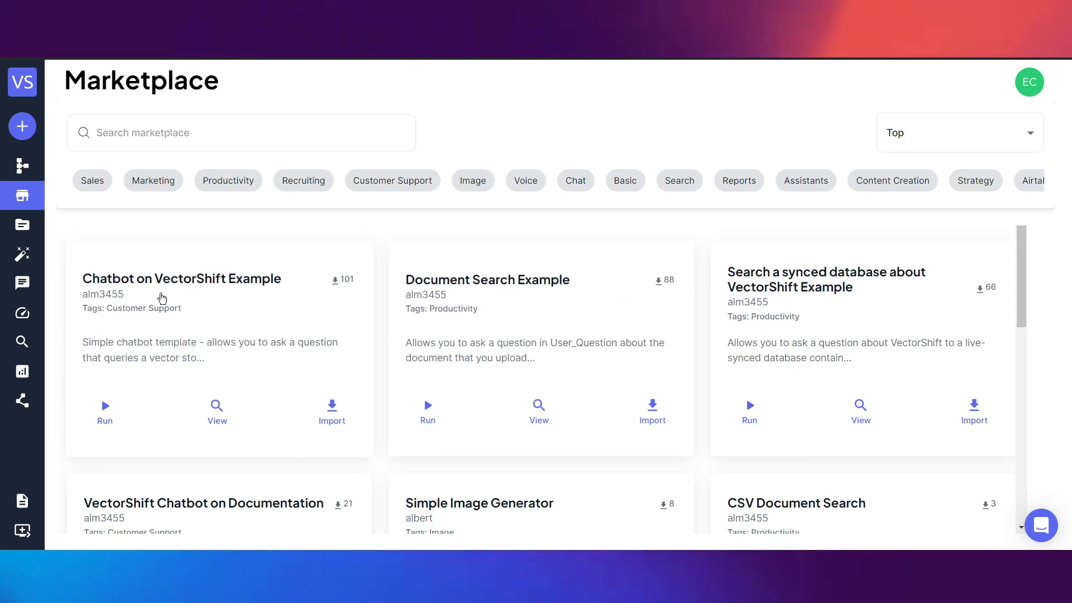
Scroll the Marketplace down to the Employee onboarding assistant template and preview it
{"action": "scroll", "scroll_direction": "down", "scroll_amount": 3}
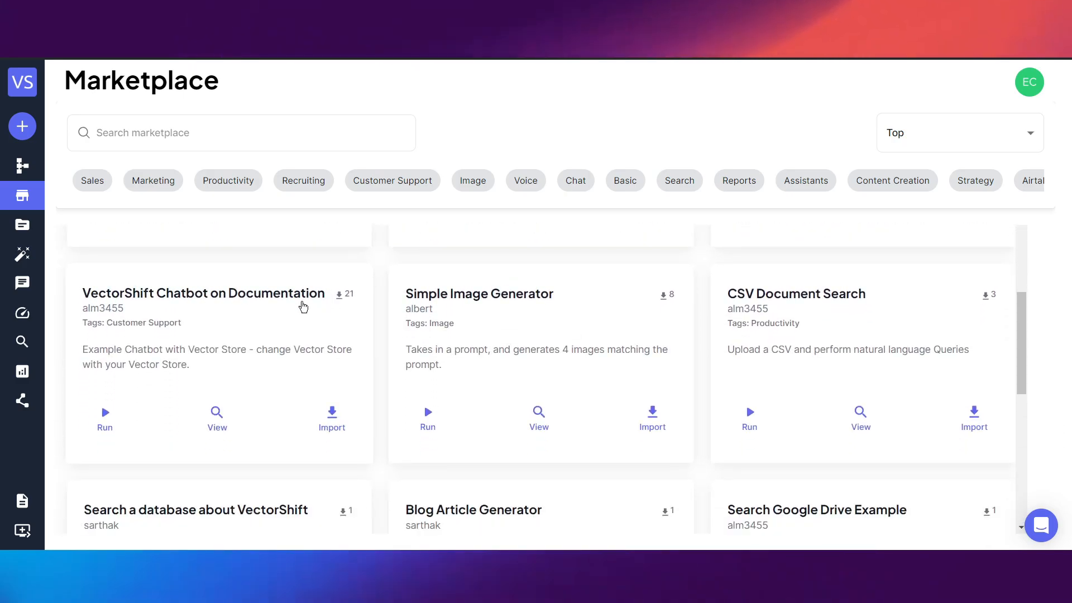
{"action": "scroll", "scroll_direction": "down", "scroll_amount": 3}
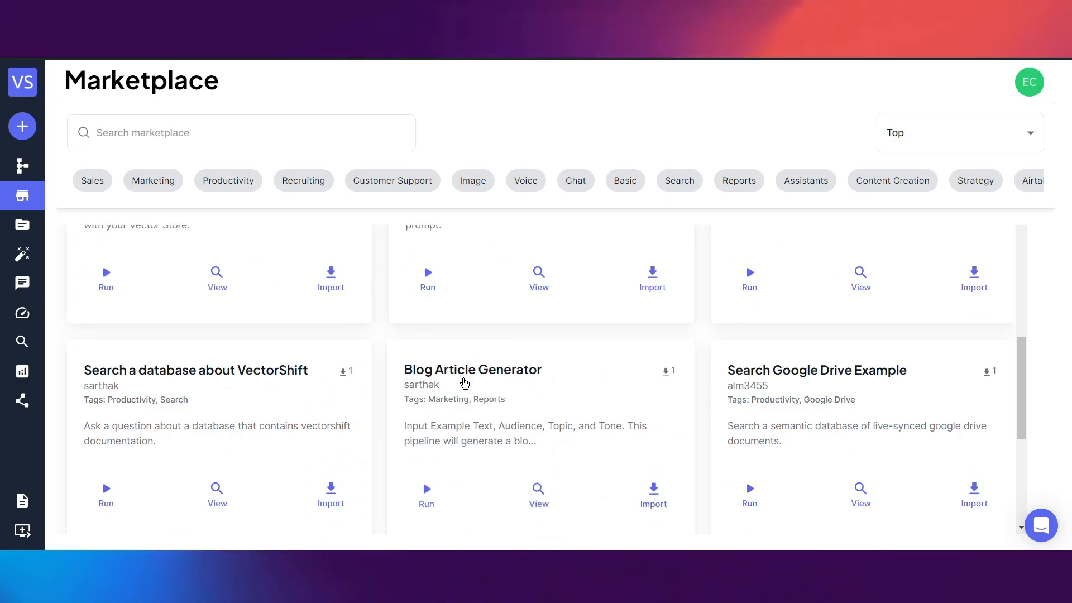
{"action": "scroll", "scroll_direction": "down", "scroll_amount": 3}
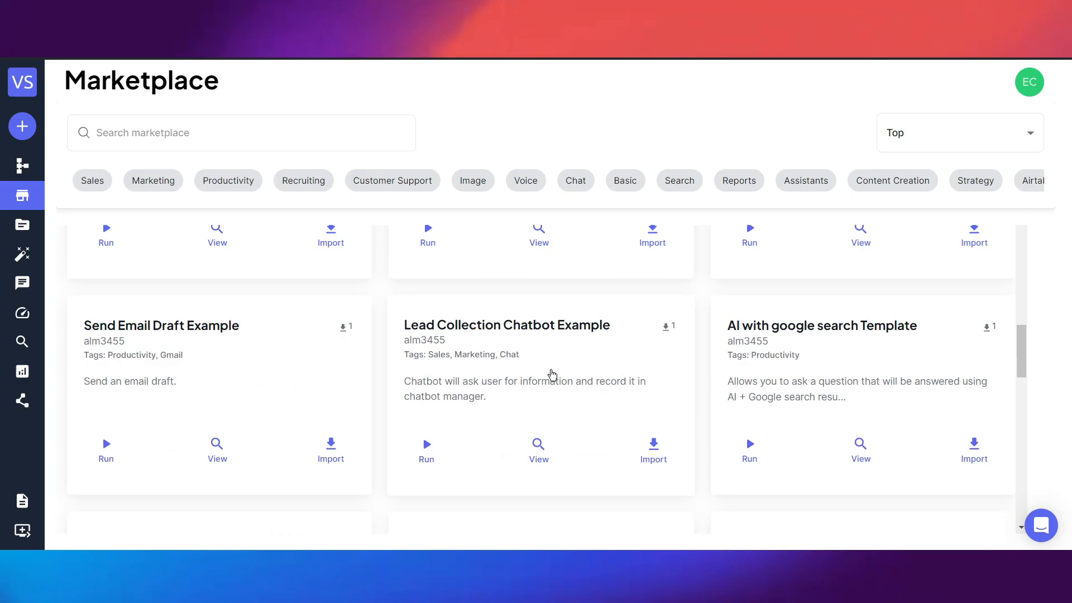
{"action": "mouse_move", "coordinate": [750, 369]}
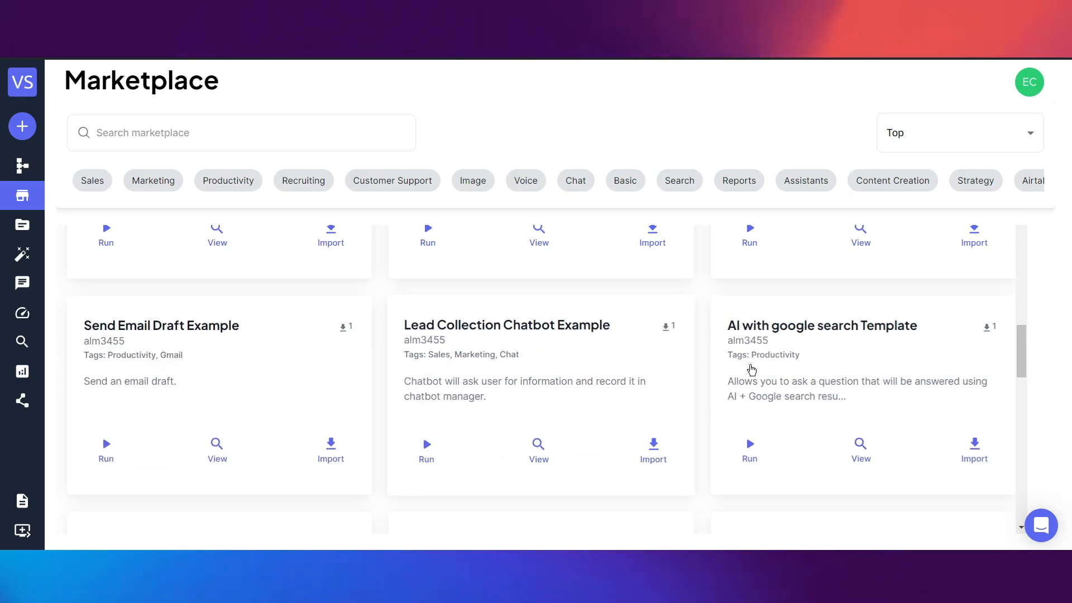
{"action": "scroll", "scroll_direction": "down", "scroll_amount": 3}
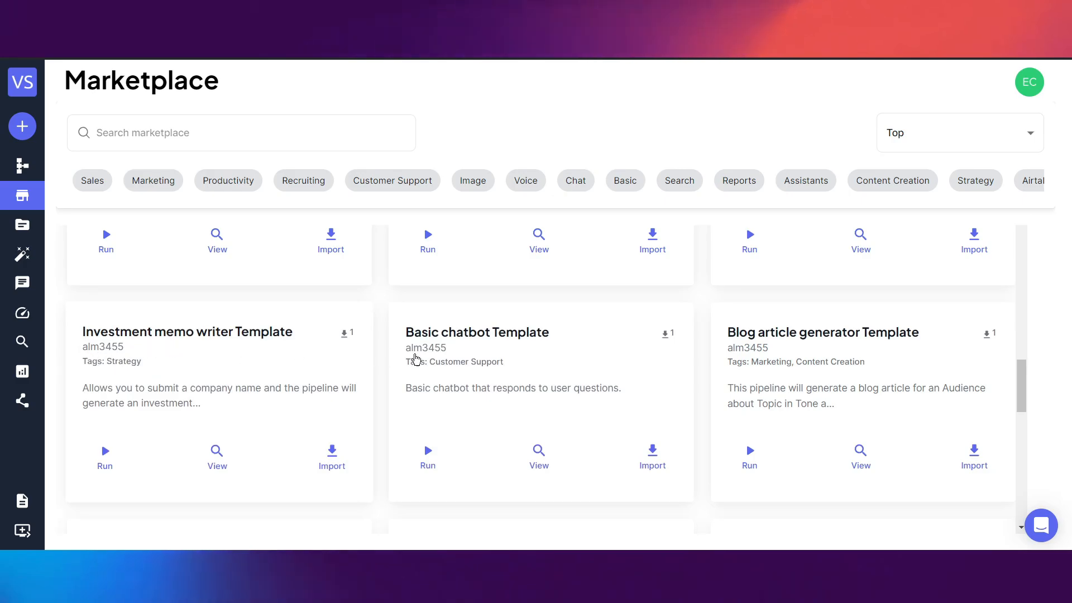
{"action": "scroll", "scroll_direction": "down", "scroll_amount": 3}
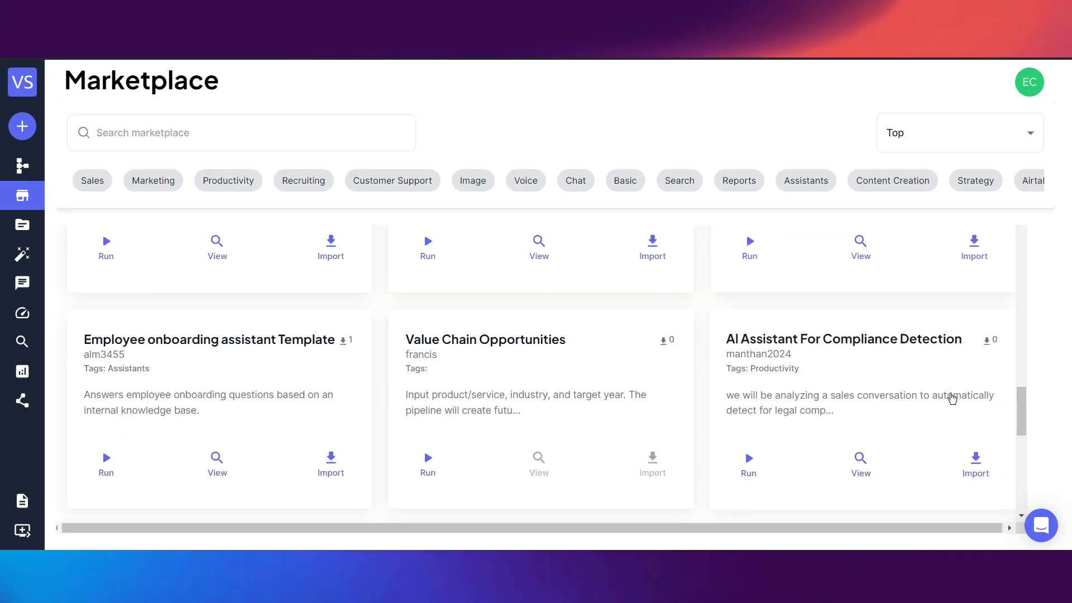
{"action": "mouse_move", "coordinate": [827, 348]}
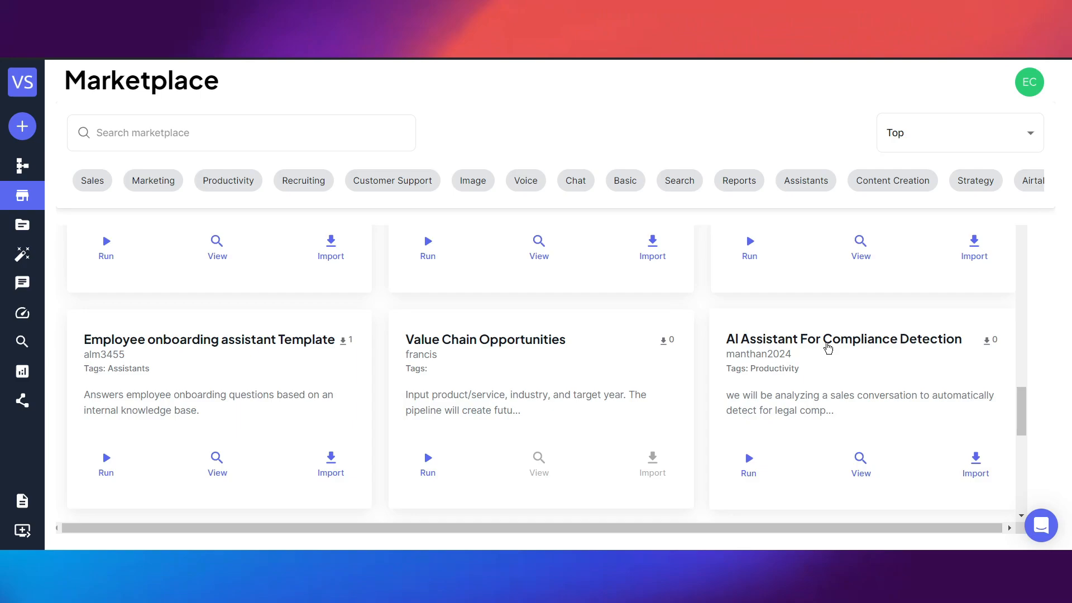
{"action": "mouse_move", "coordinate": [852, 348]}
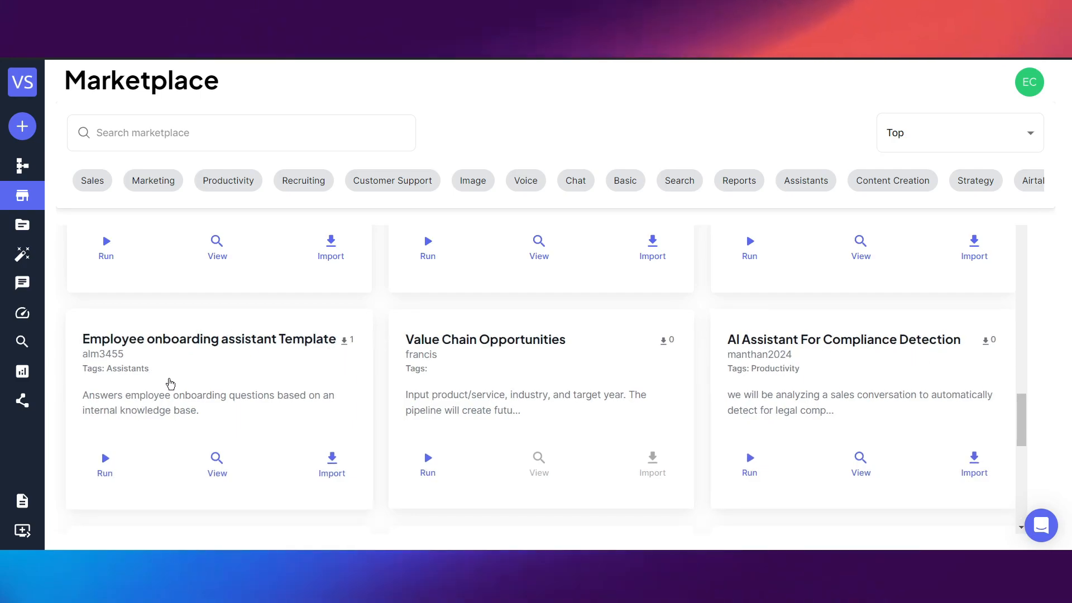
{"action": "scroll", "scroll_direction": "down", "scroll_amount": 3}
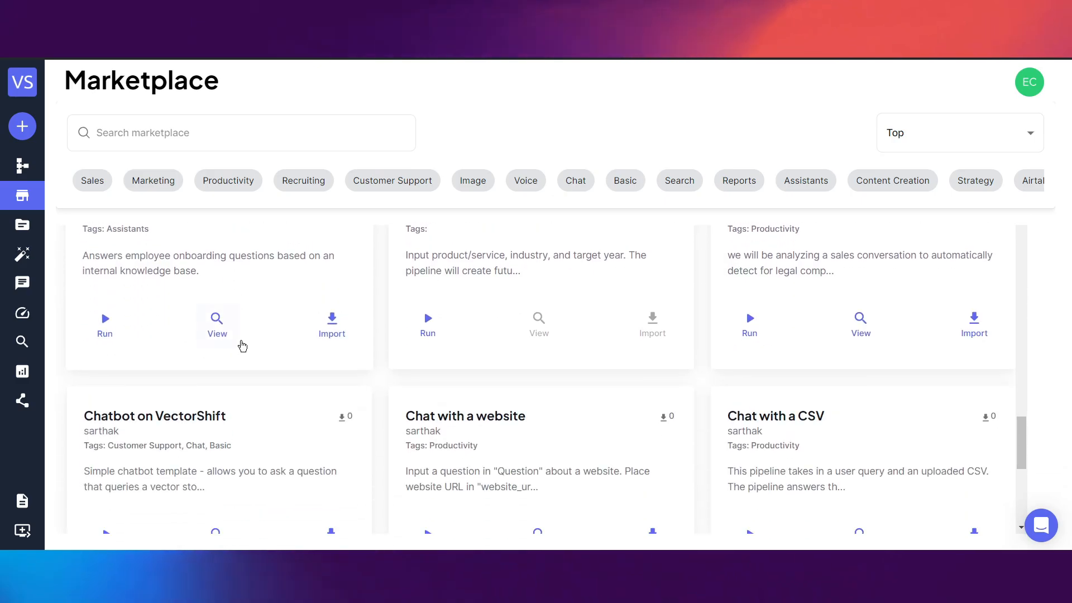
{"action": "scroll", "scroll_direction": "down", "scroll_amount": 3}
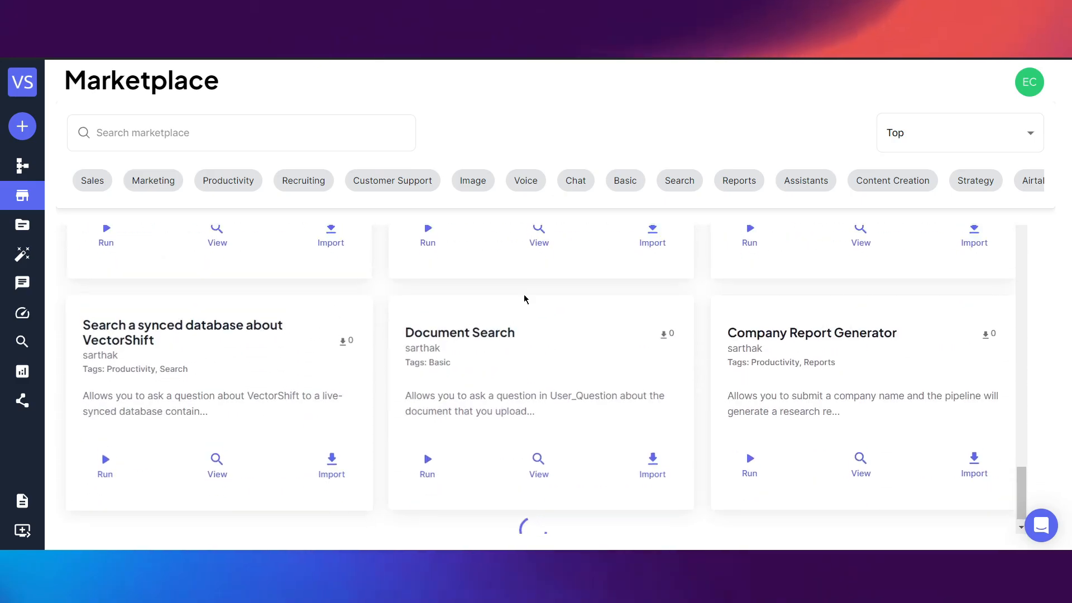
{"action": "scroll", "scroll_direction": "down", "scroll_amount": 3}
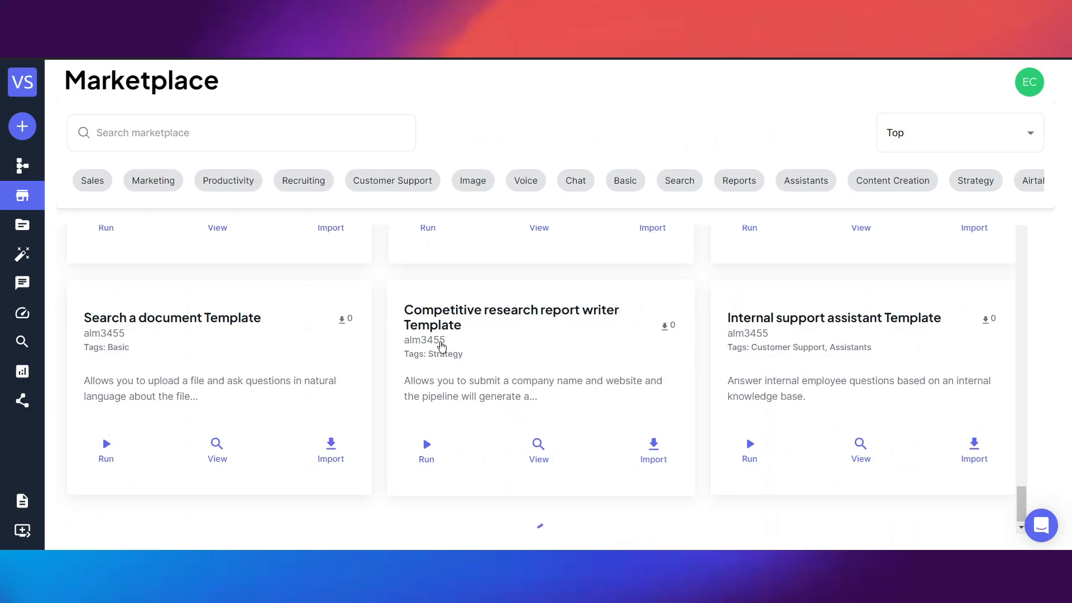
{"action": "scroll", "scroll_direction": "down", "scroll_amount": 3}
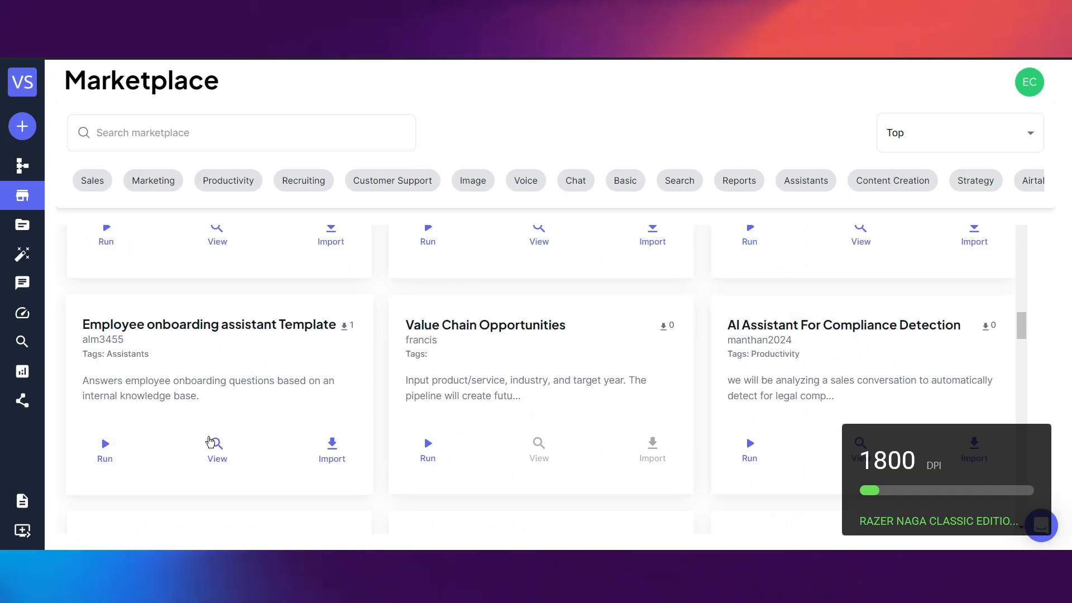
{"action": "left_click", "coordinate": [216, 450]}
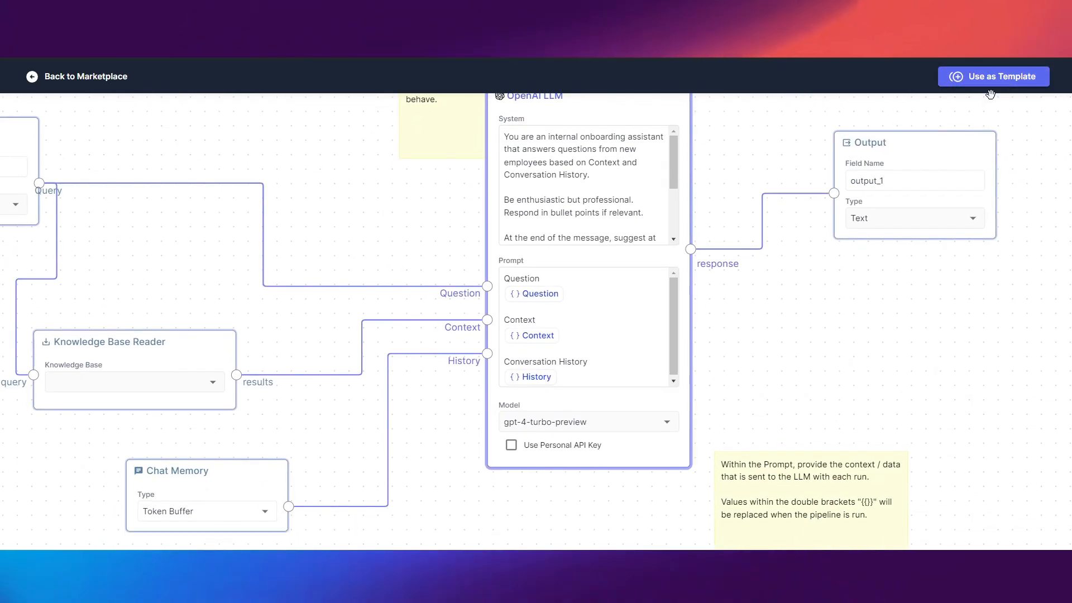
Copy the Employee onboarding assistant with Use as Template and open the draft editor
{"action": "left_click", "coordinate": [76, 76]}
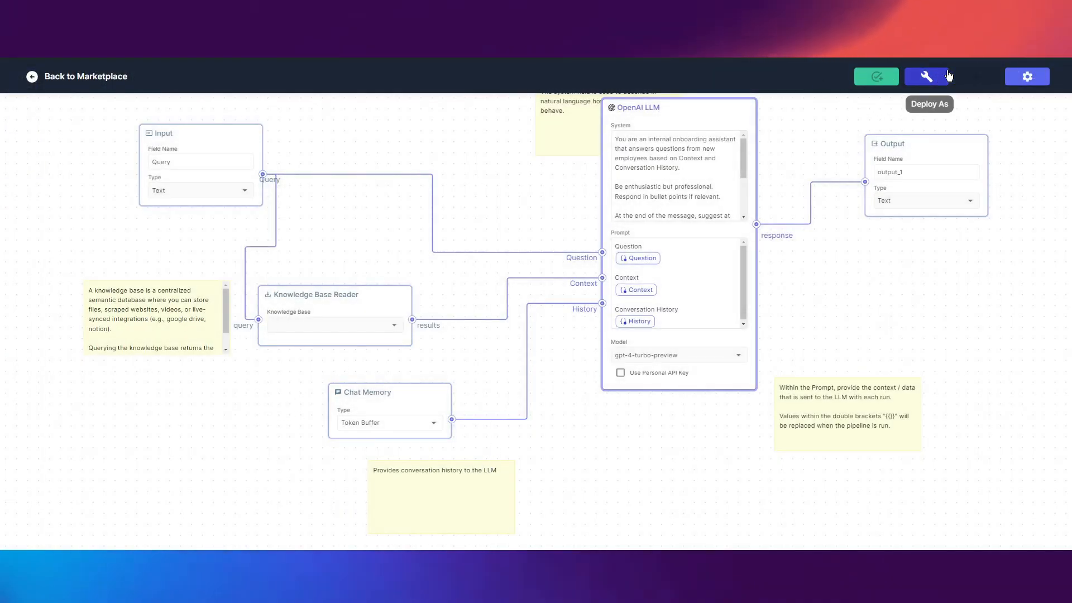
{"action": "left_click", "coordinate": [926, 76]}
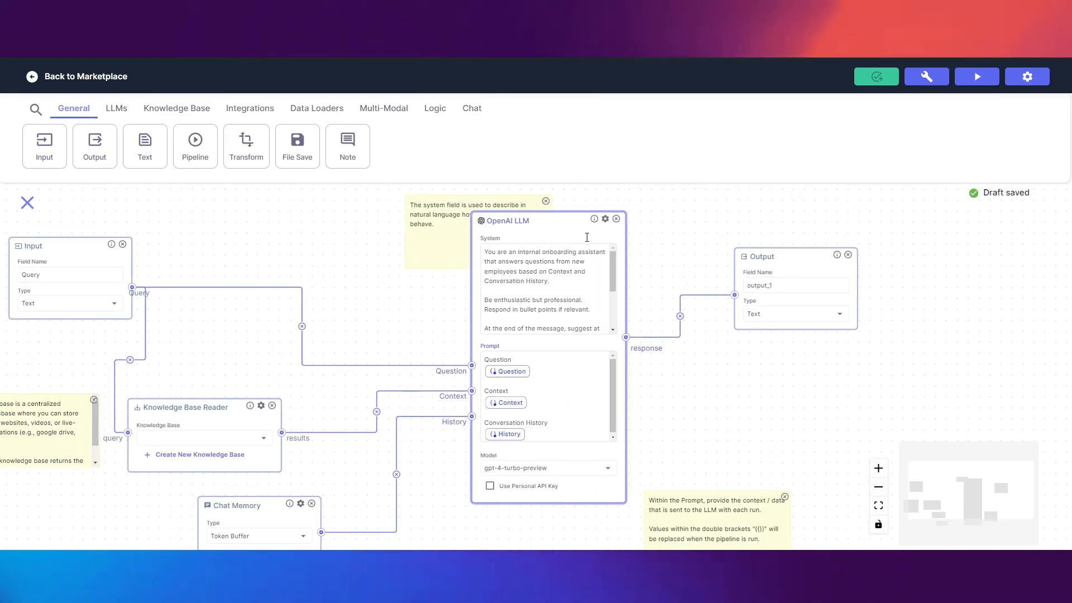
Scroll the draft and list the knowledge bases available to the Knowledge Base Reader
{"action": "scroll", "scroll_direction": "down", "scroll_amount": 3}
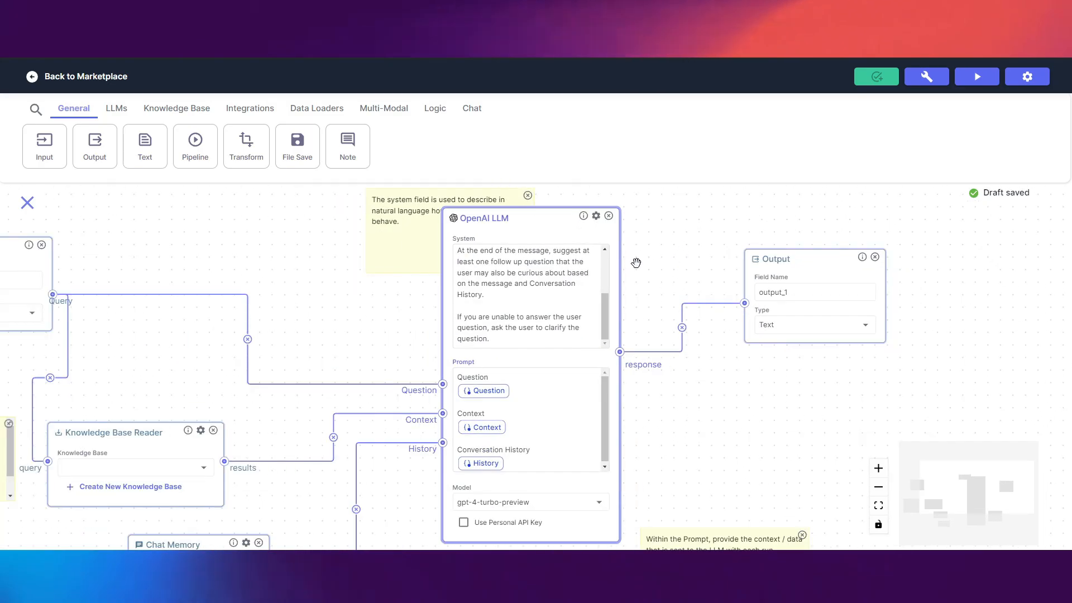
{"action": "left_click", "coordinate": [176, 108]}
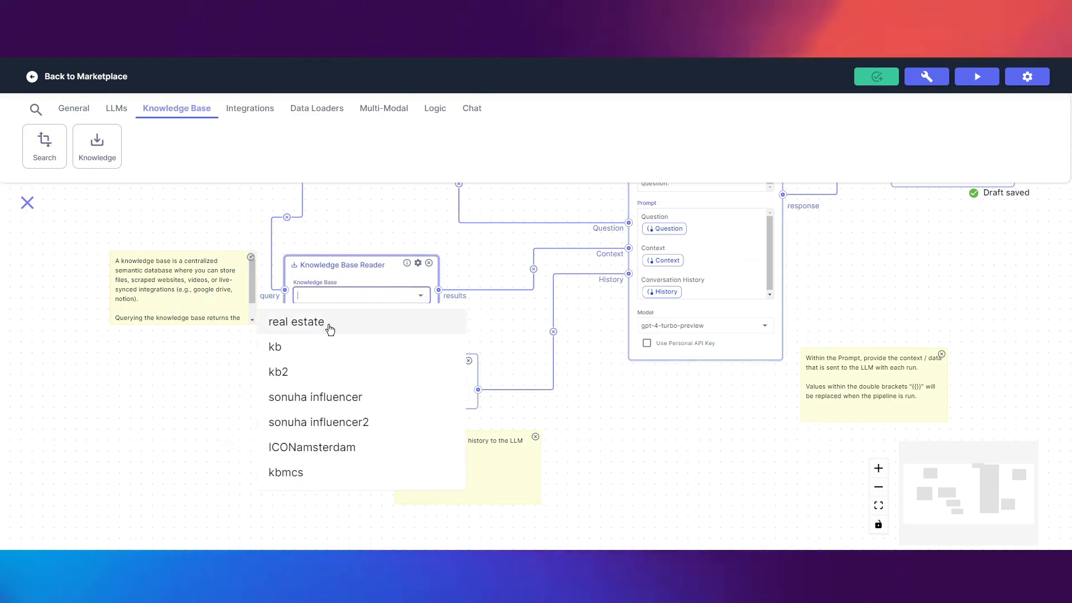
{"action": "mouse_move", "coordinate": [313, 374]}
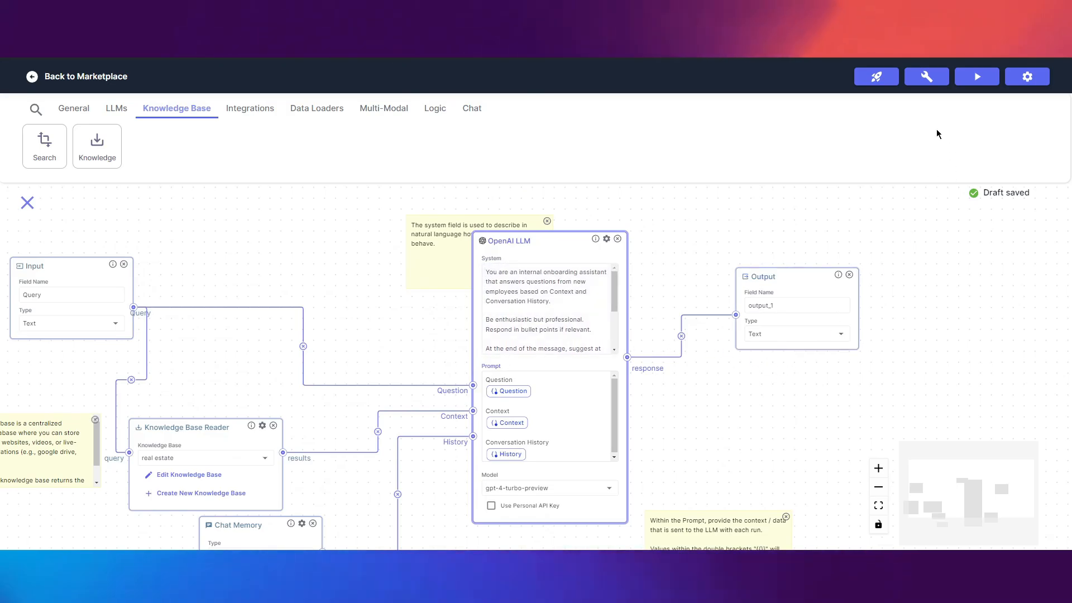
{"action": "mouse_move", "coordinate": [876, 75]}
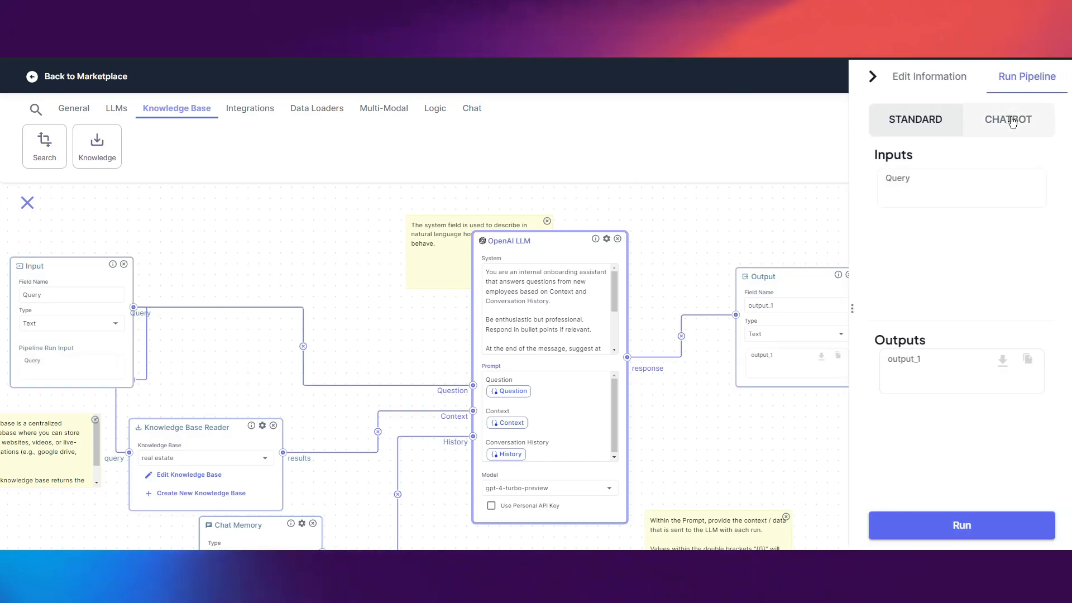
In chatbot mode, send a test message saying the user bought a home from them
{"action": "left_click", "coordinate": [1007, 119]}
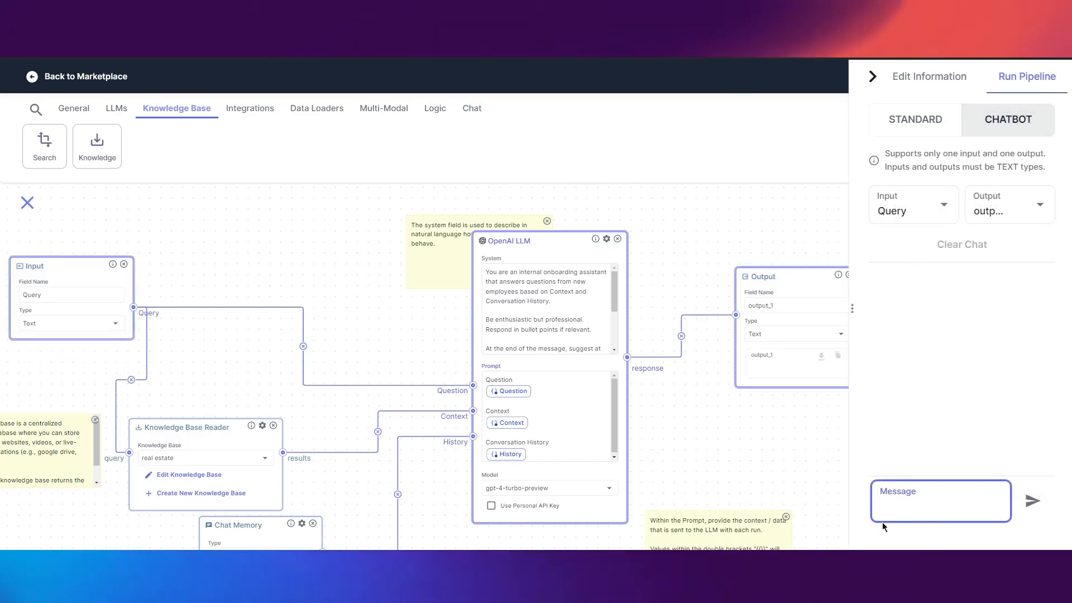
{"action": "type", "text": "hey i"}
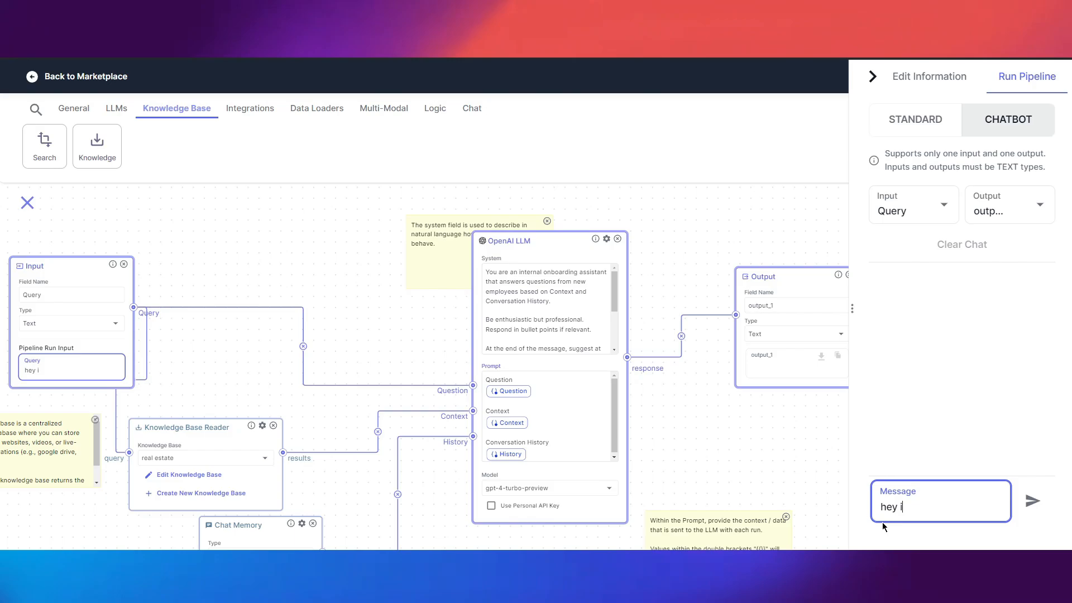
{"action": "type", "text": "b"}
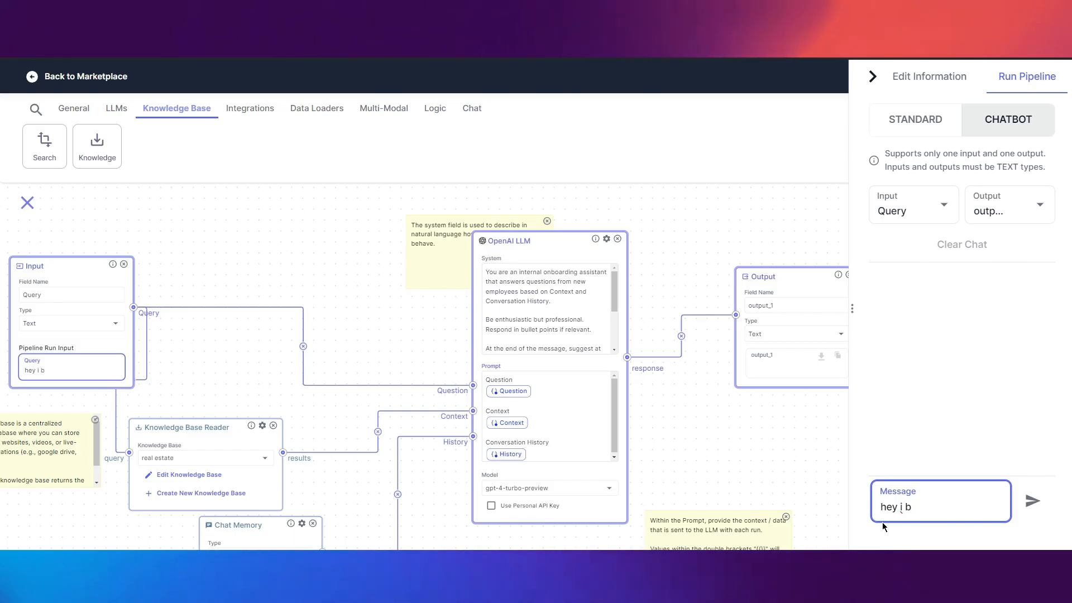
{"action": "type", "text": "ought a home fro"}
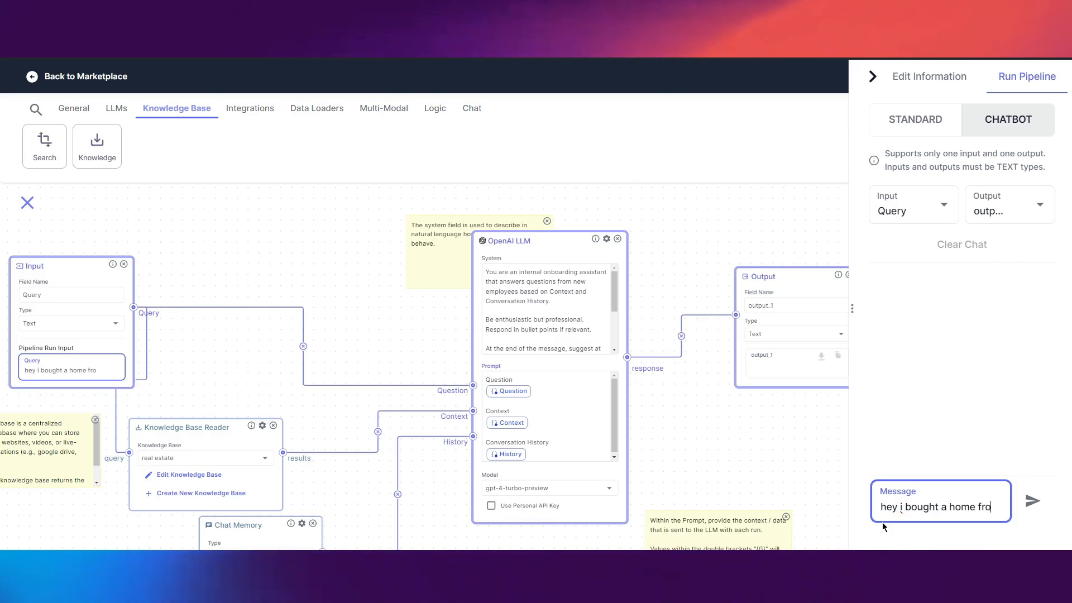
{"action": "type", "text": "m you guy"}
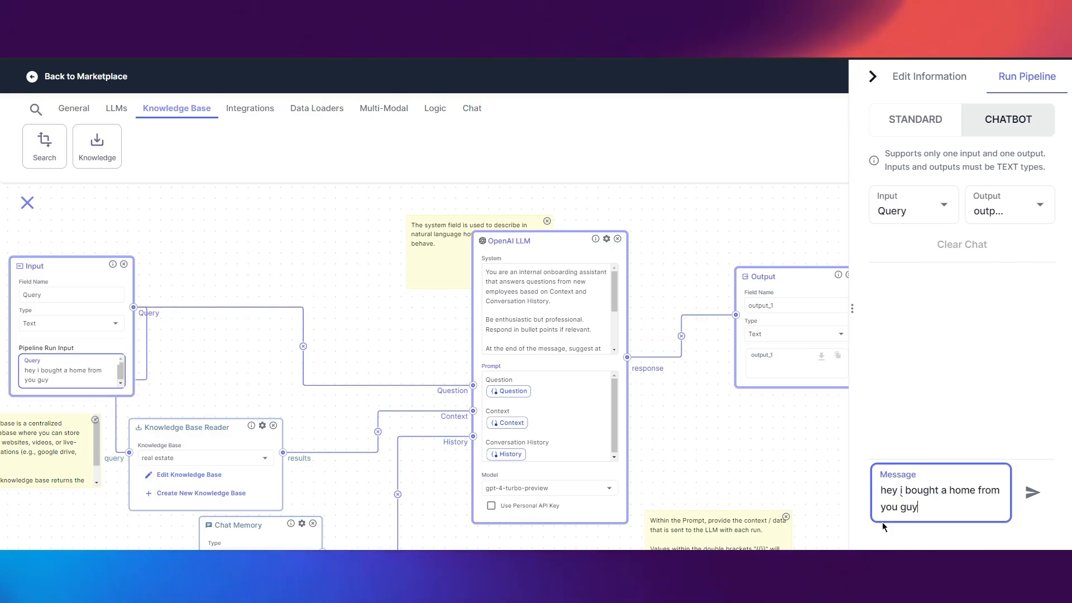
{"action": "left_click", "coordinate": [1033, 492]}
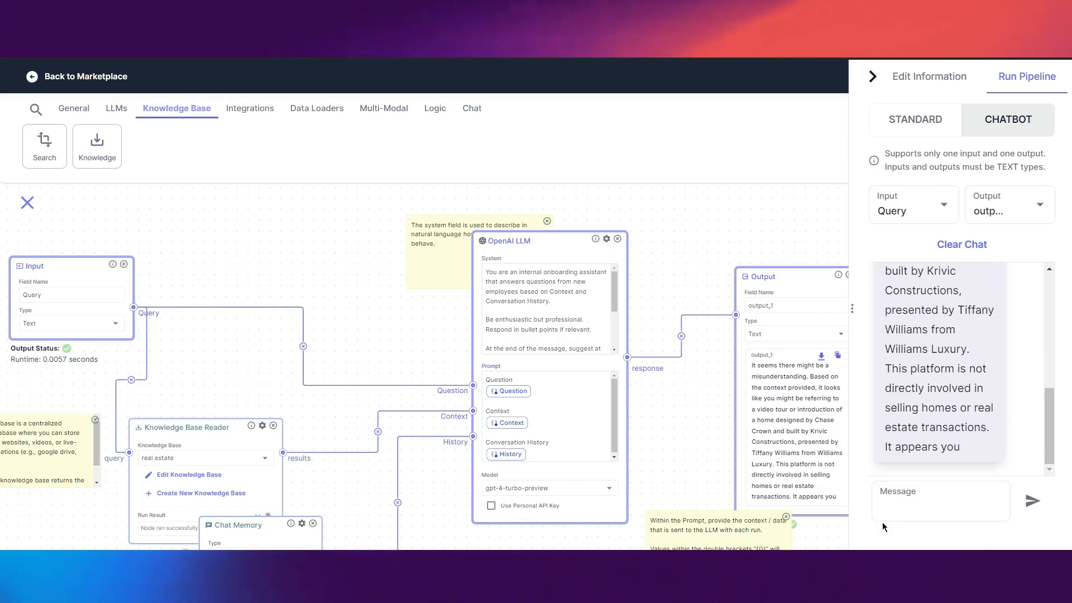
Read the full reply about Williams Luxury and Krivic Constructions, then go back to Marketplace
{"action": "scroll", "scroll_direction": "down", "scroll_amount": 3}
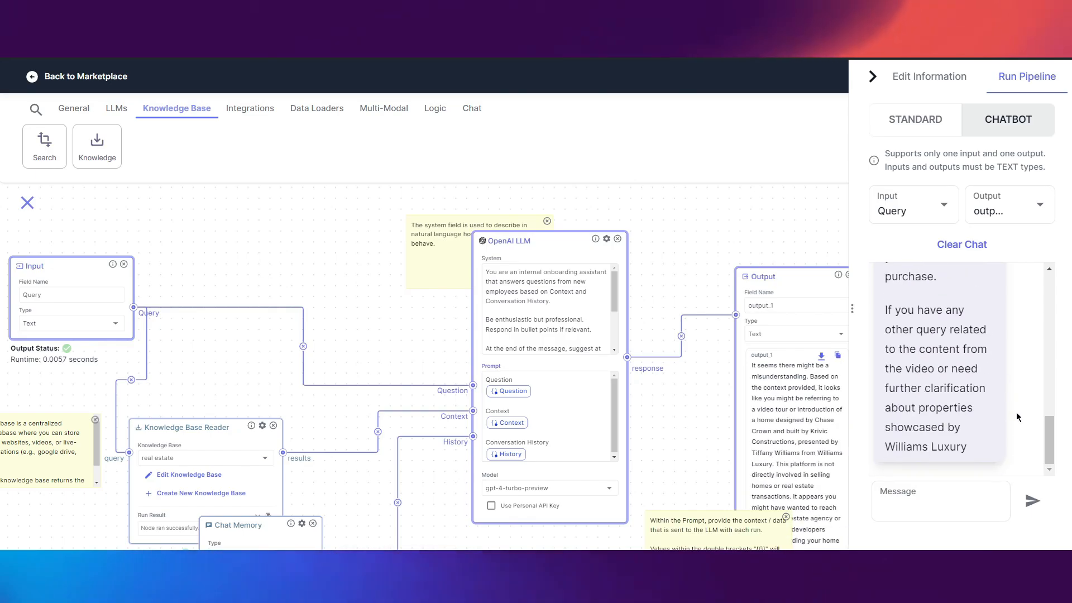
{"action": "scroll", "scroll_direction": "down", "scroll_amount": 3}
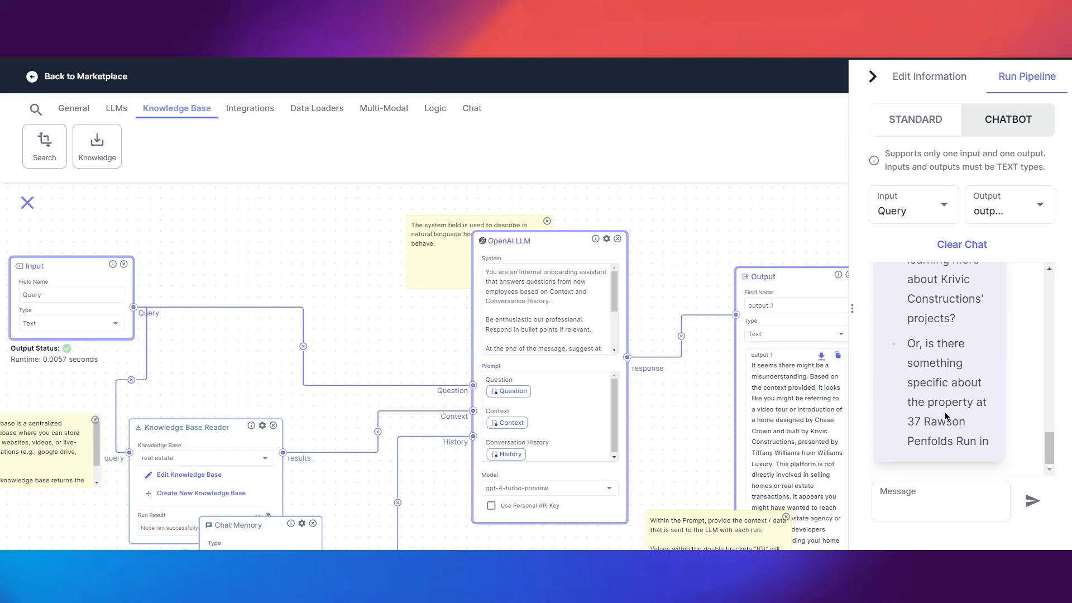
{"action": "scroll", "scroll_direction": "down", "scroll_amount": 3}
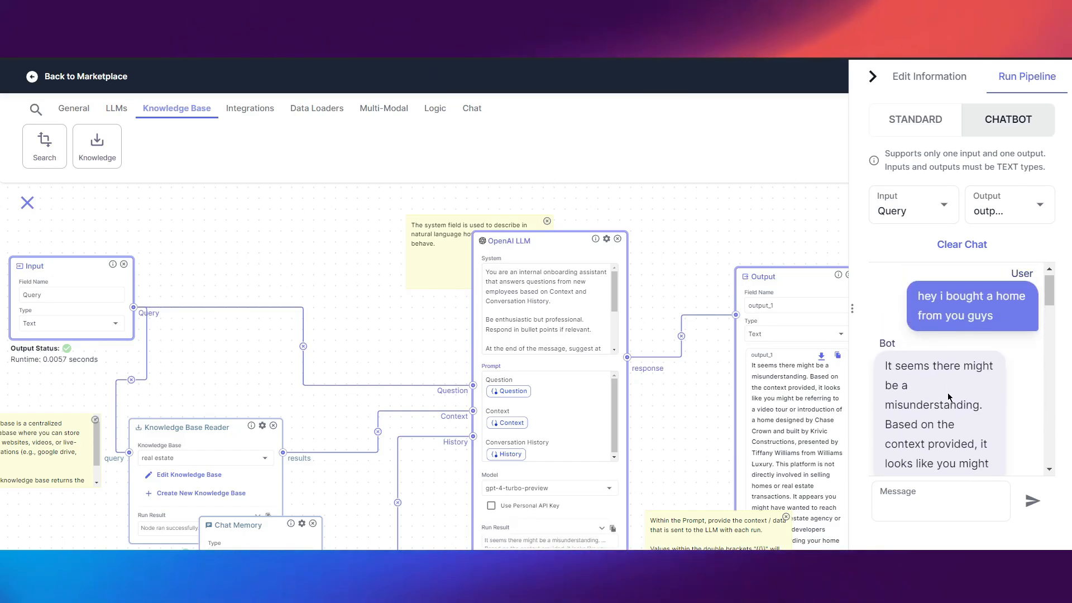
{"action": "scroll", "scroll_direction": "down", "scroll_amount": 3}
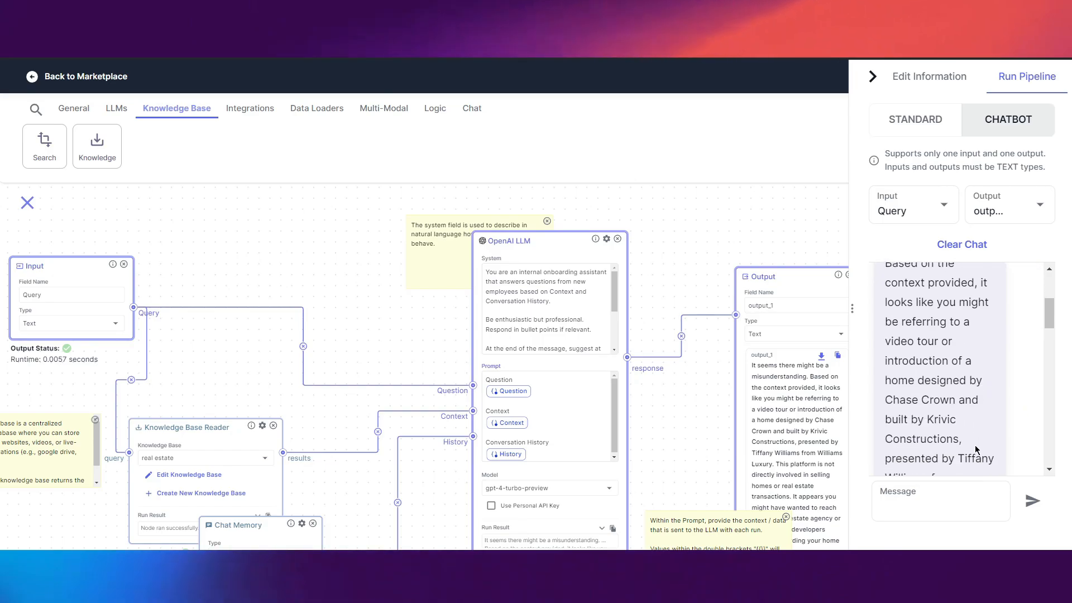
{"action": "scroll", "scroll_direction": "down", "scroll_amount": 3}
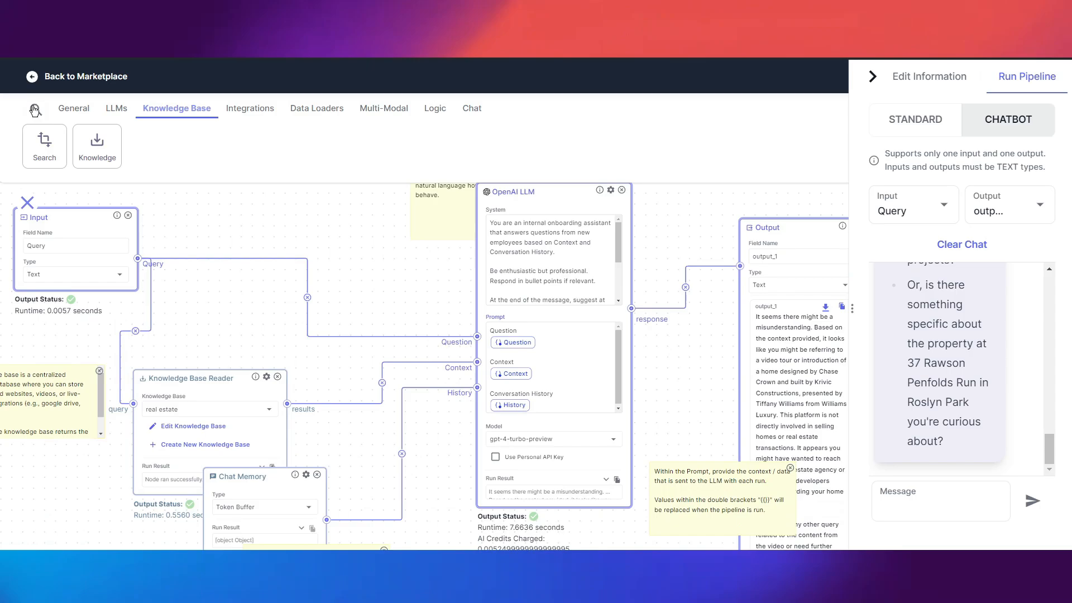
{"action": "left_click", "coordinate": [81, 76]}
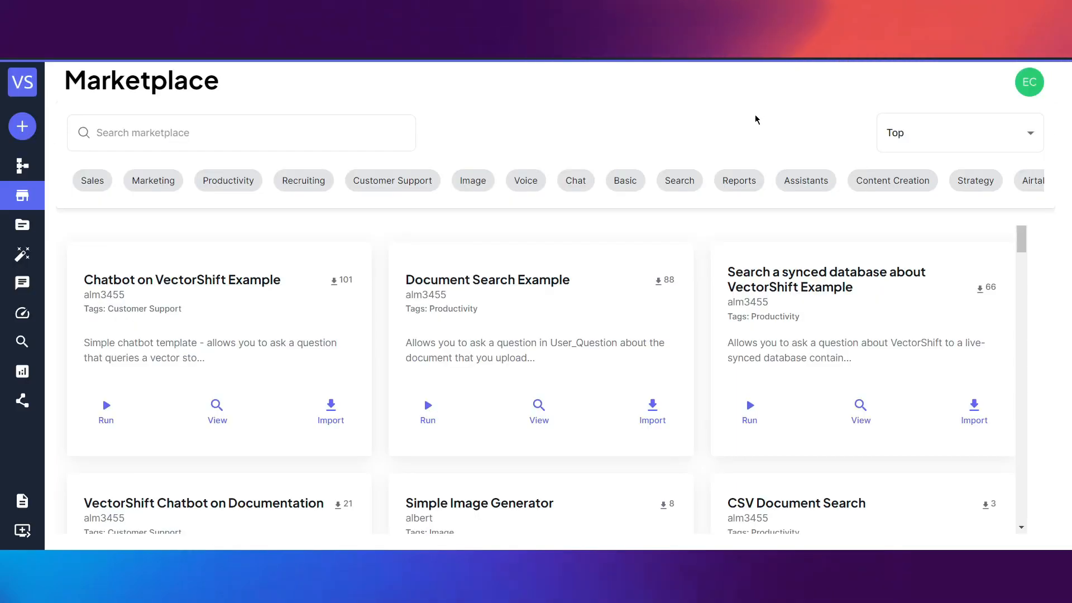
Scroll to the Marketplace bottom and open the run form for Sales Agent V.1.0
{"action": "scroll", "scroll_direction": "down", "scroll_amount": 3}
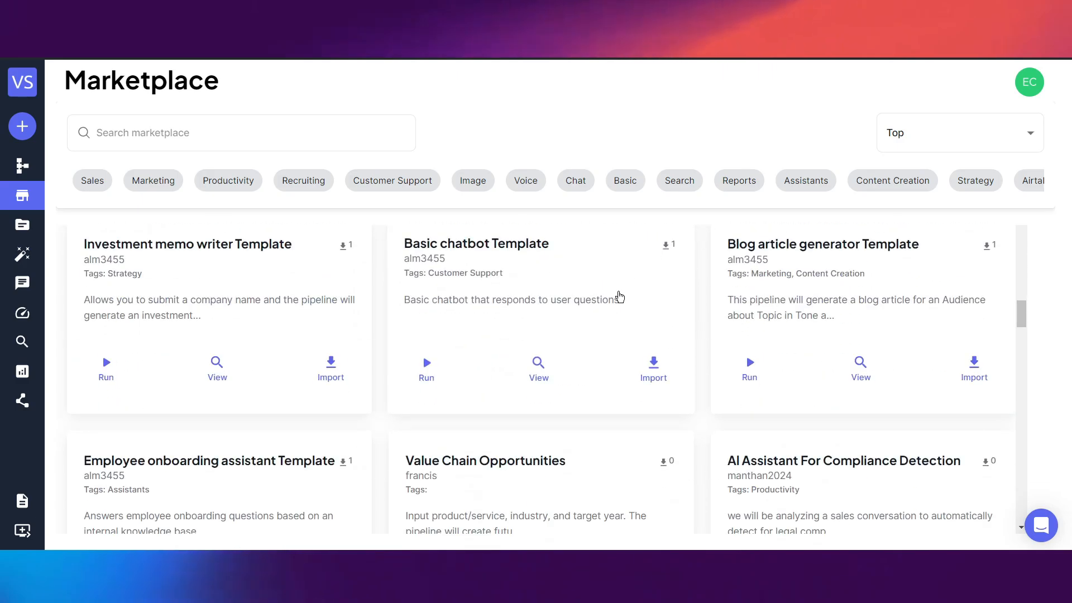
{"action": "scroll", "scroll_direction": "down", "scroll_amount": 3}
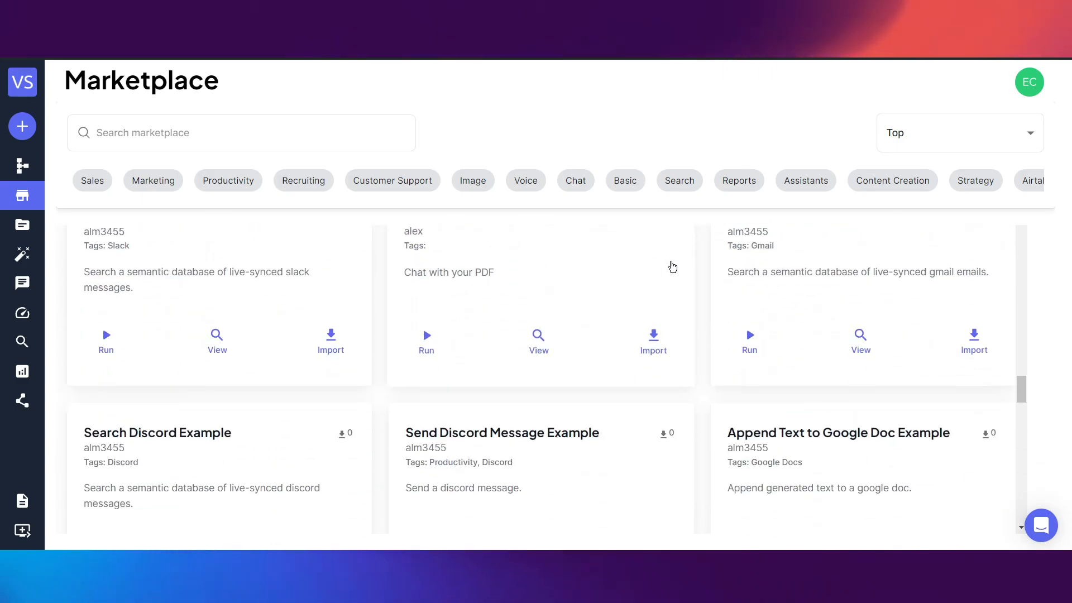
{"action": "scroll", "scroll_direction": "up", "scroll_amount": 3}
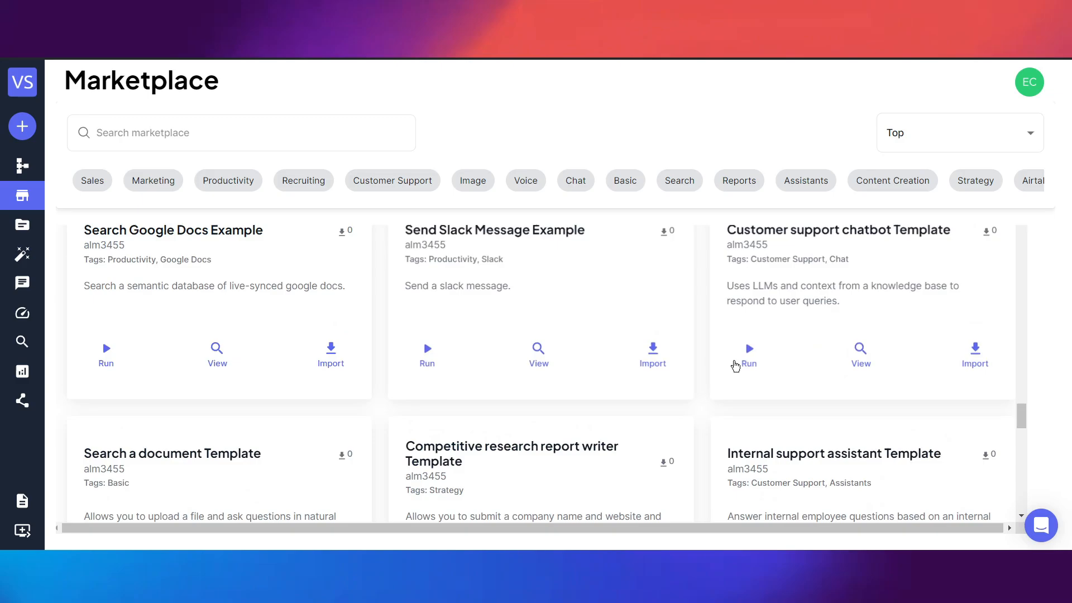
{"action": "scroll", "scroll_direction": "down", "scroll_amount": 3}
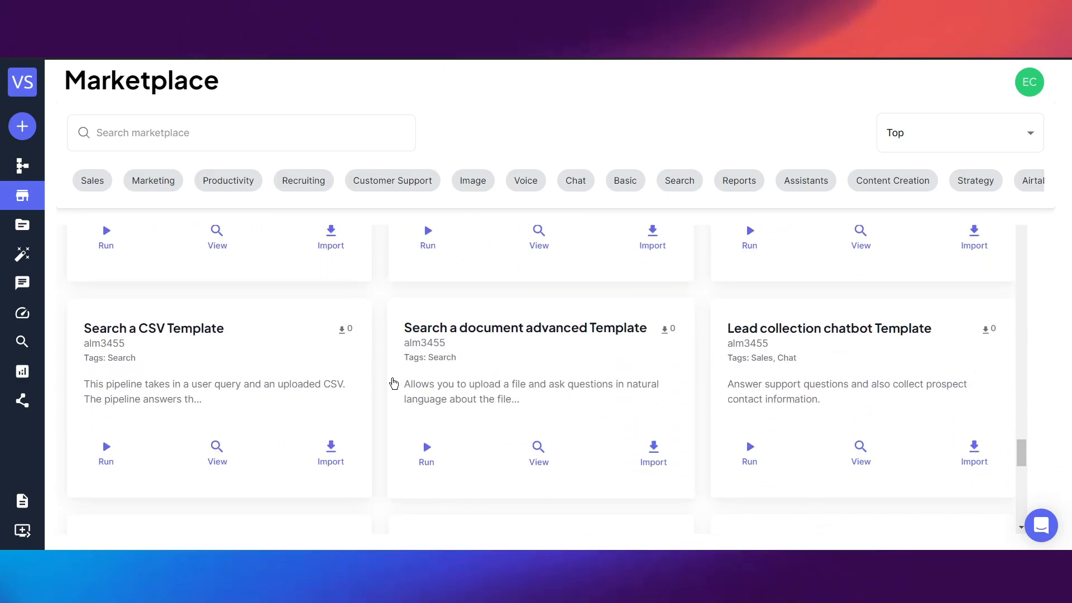
{"action": "scroll", "scroll_direction": "down", "scroll_amount": 3}
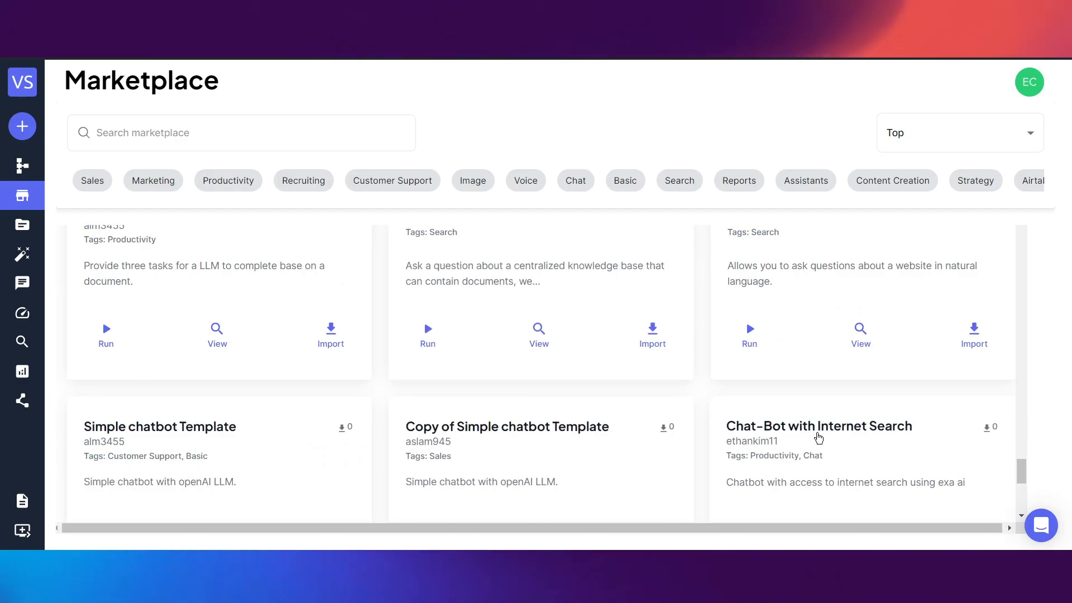
{"action": "scroll", "scroll_direction": "down", "scroll_amount": 3}
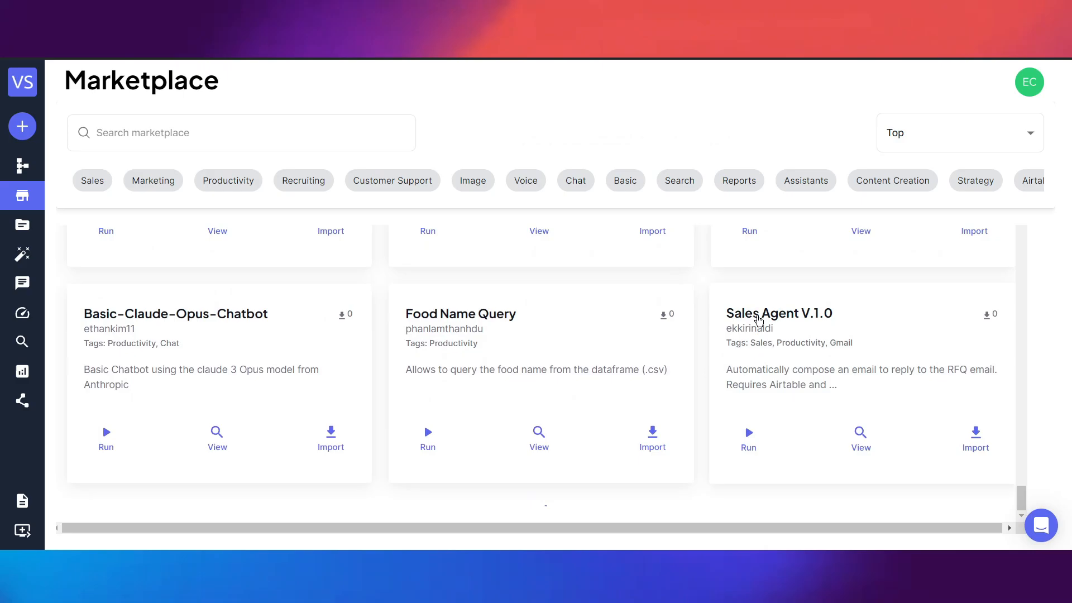
{"action": "left_click", "coordinate": [748, 437]}
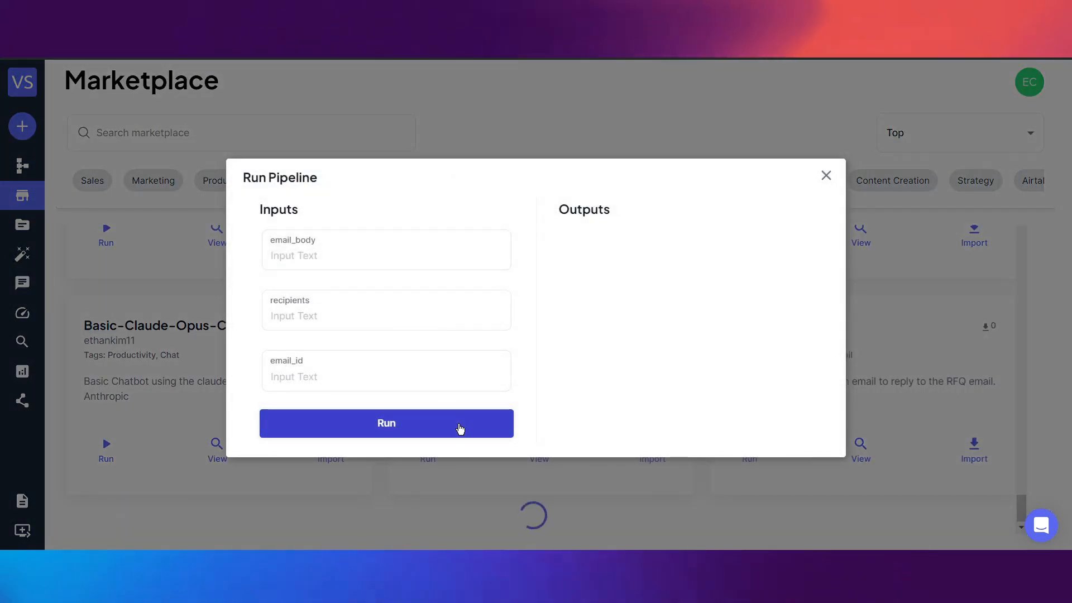
Close the Sales Agent V.1.0 run form and preview its pipeline instead
{"action": "left_click", "coordinate": [825, 175]}
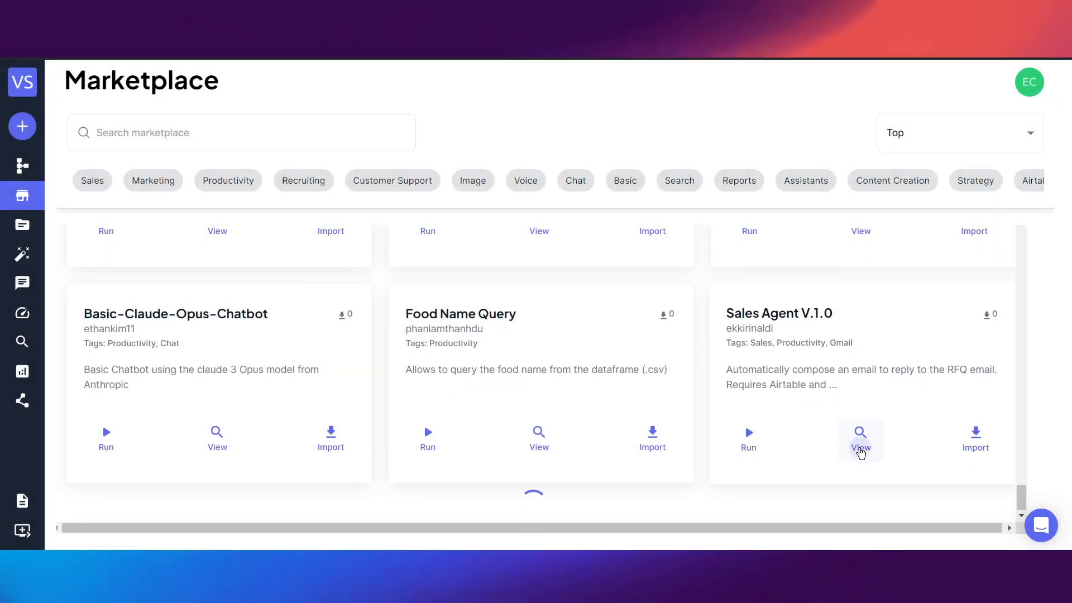
{"action": "left_click", "coordinate": [859, 438]}
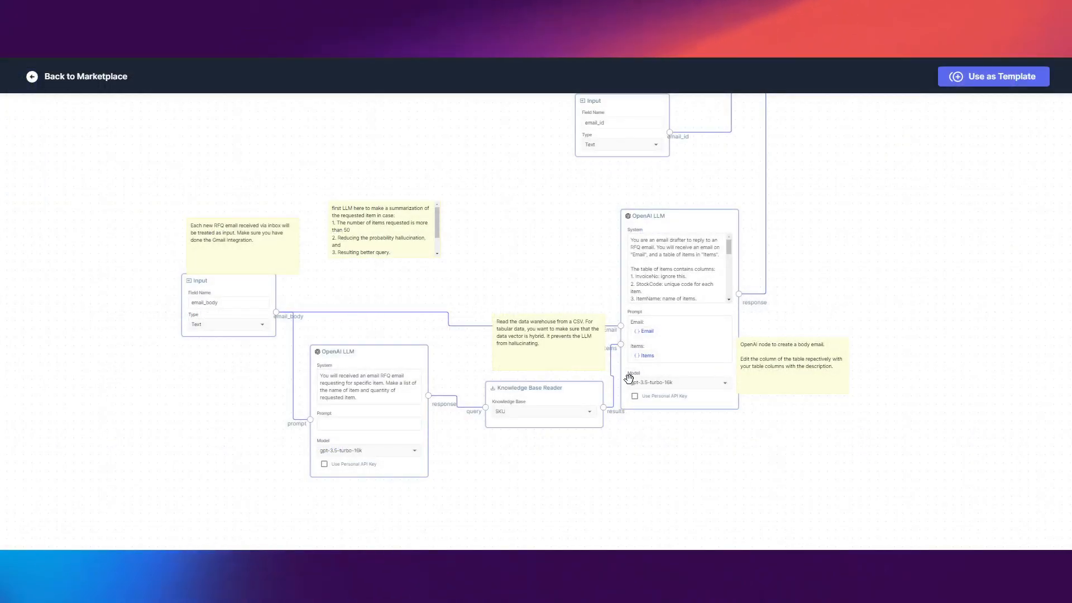